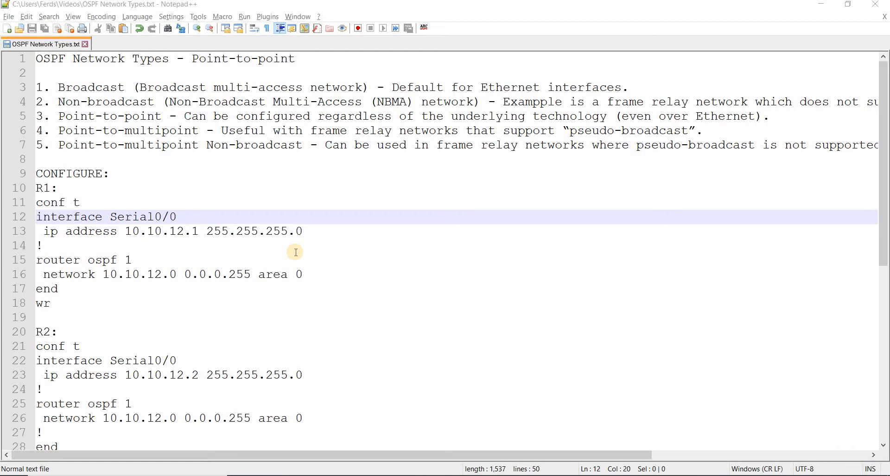
mouse_move(301, 63)
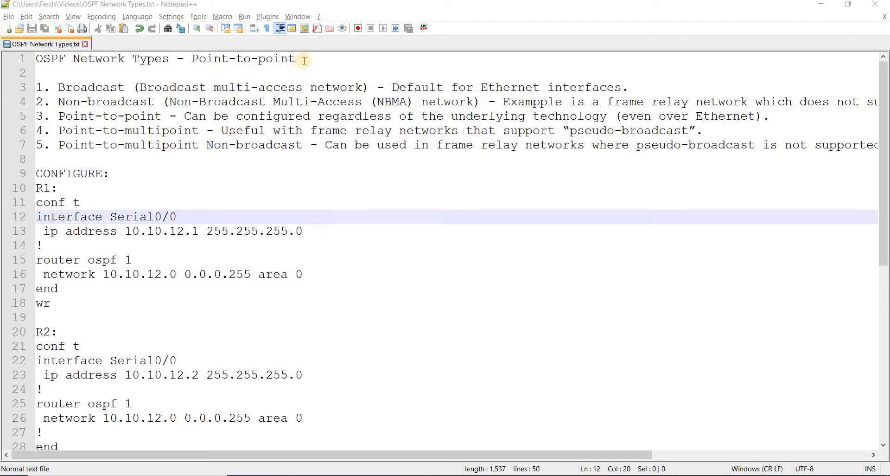
Add the heading 'RERENCES:' on the blank line above the OSPF reference links.
left_click(302, 58)
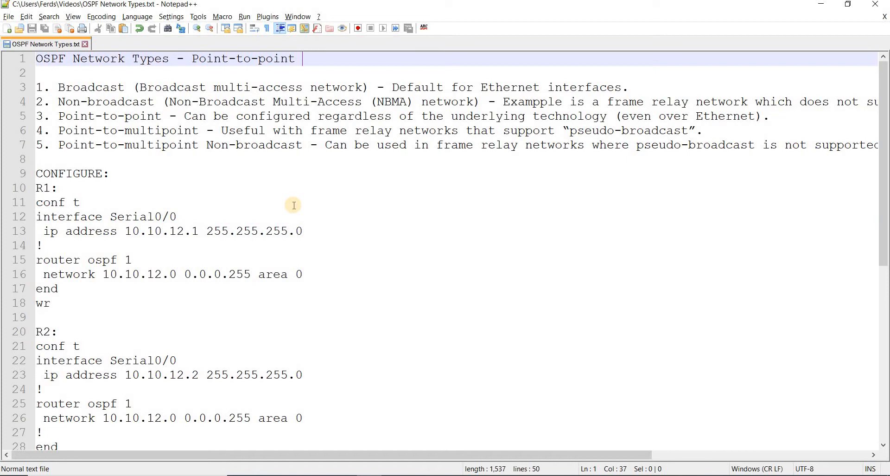
left_click(338, 162)
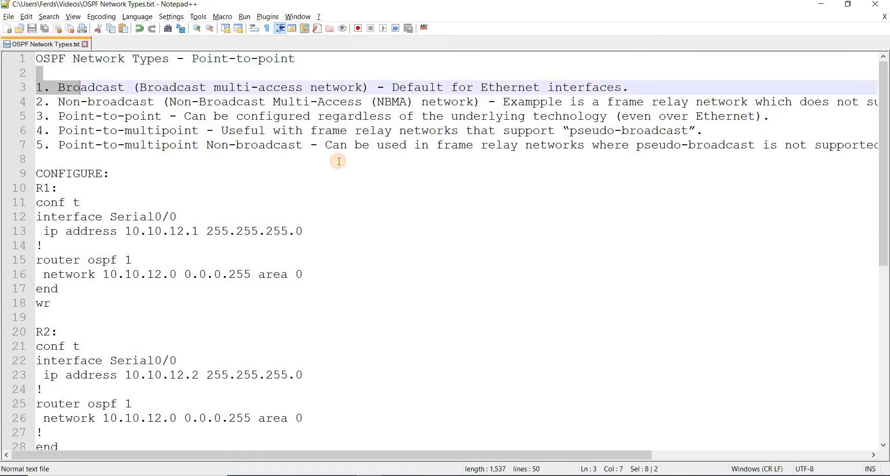
left_click(37, 159)
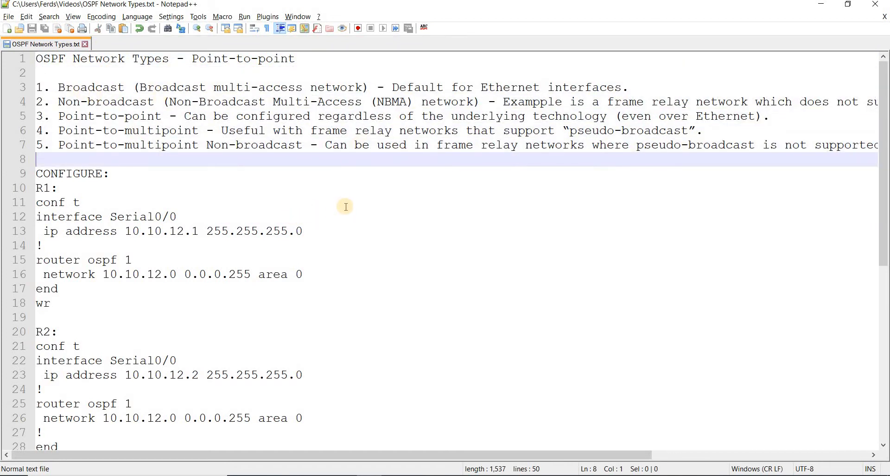
scroll("down", 3)
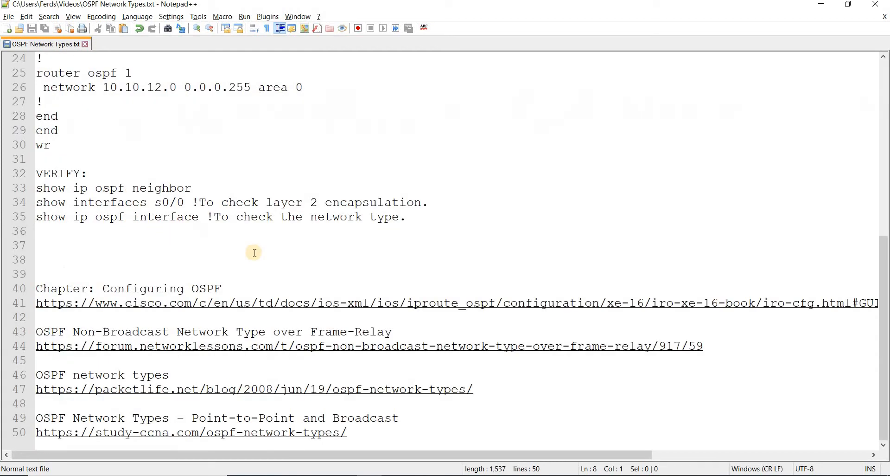
mouse_move(87, 277)
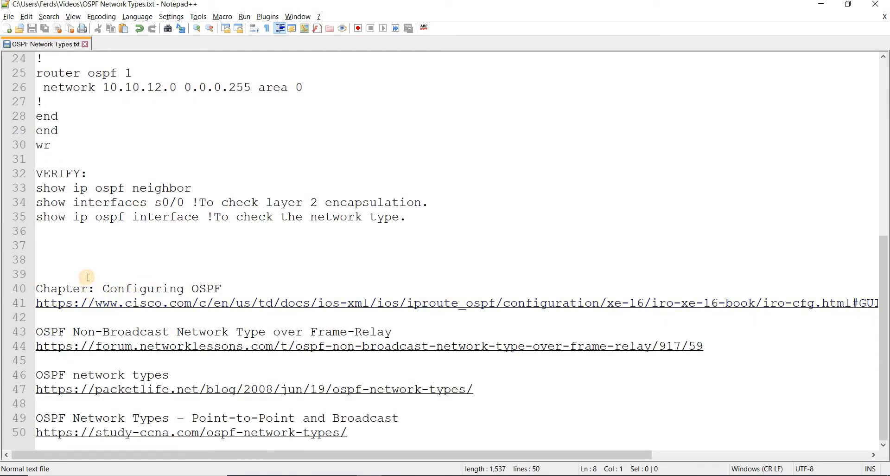
type("RFE")
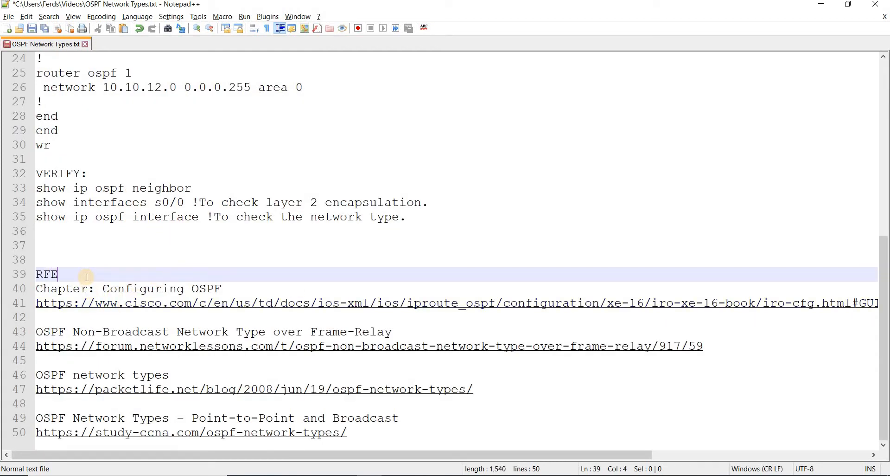
type("RE")
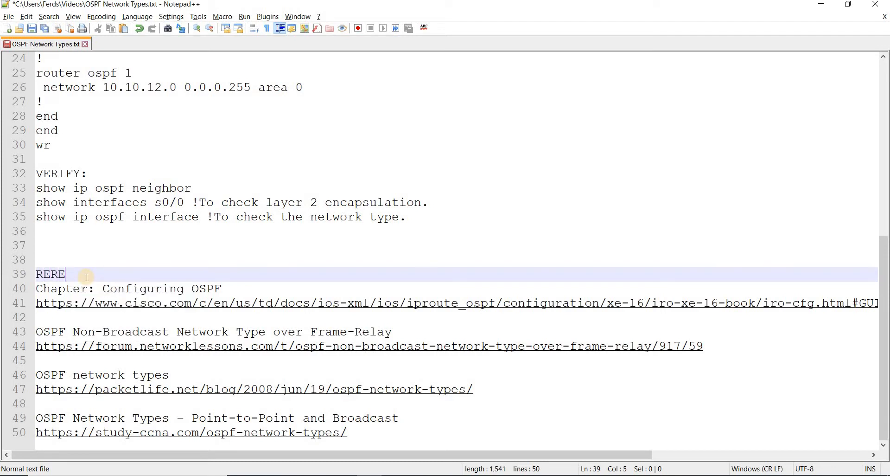
type("NCES:")
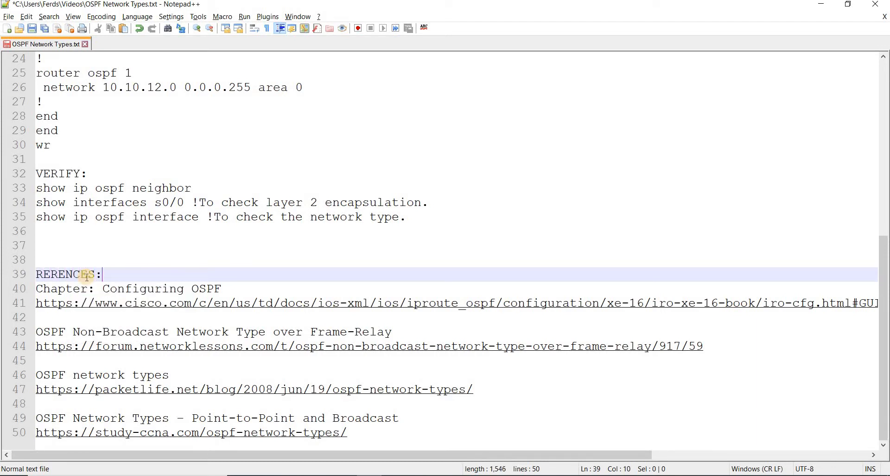
mouse_move(163, 198)
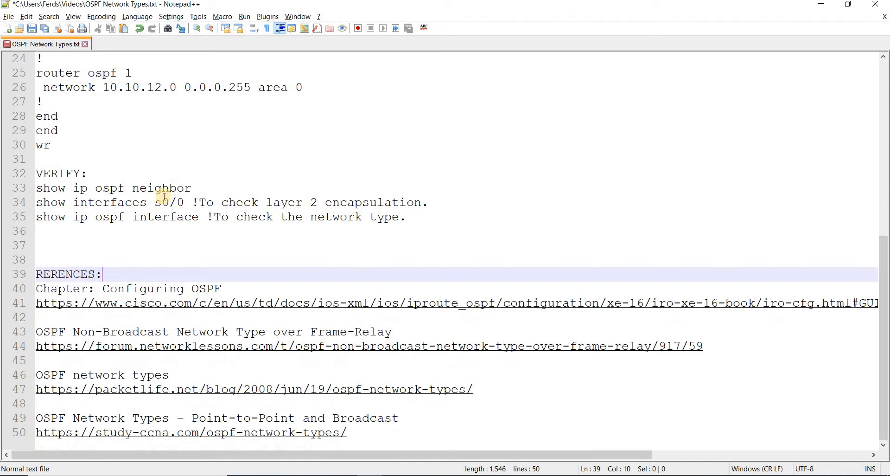
scroll("up", 3)
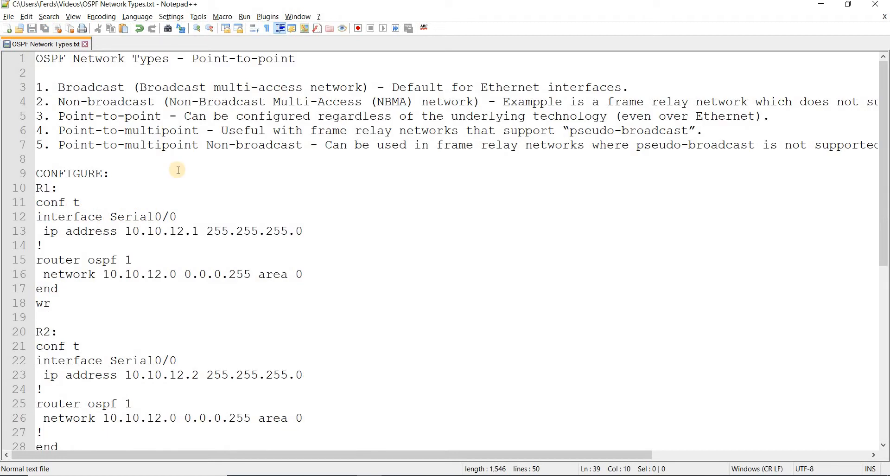
mouse_move(249, 116)
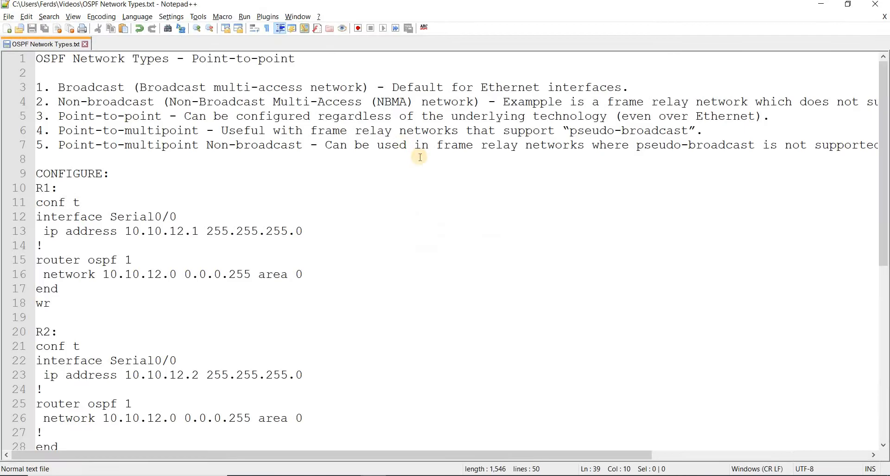
mouse_move(275, 165)
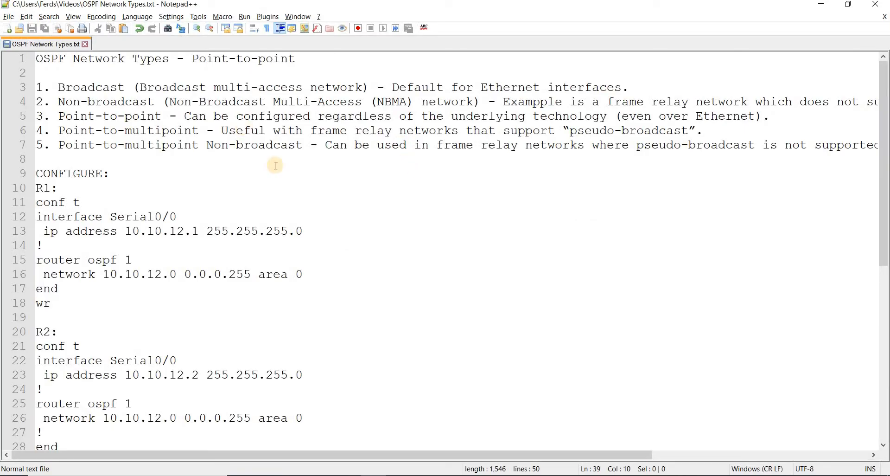
mouse_move(545, 284)
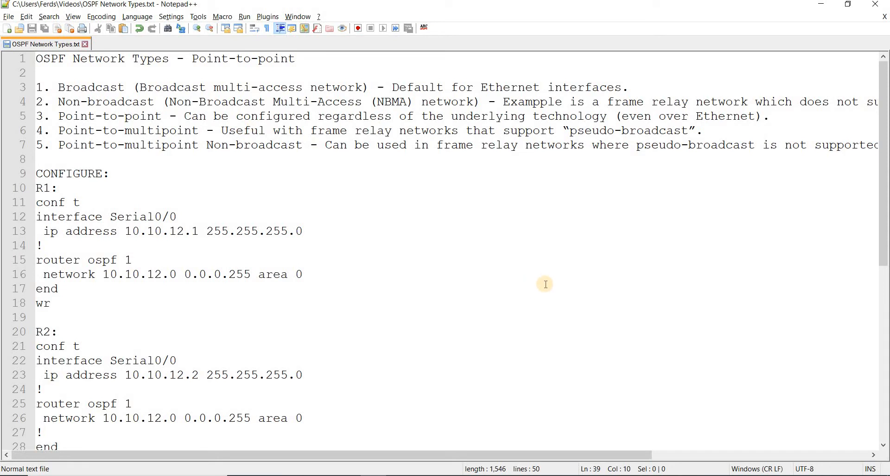
mouse_move(409, 161)
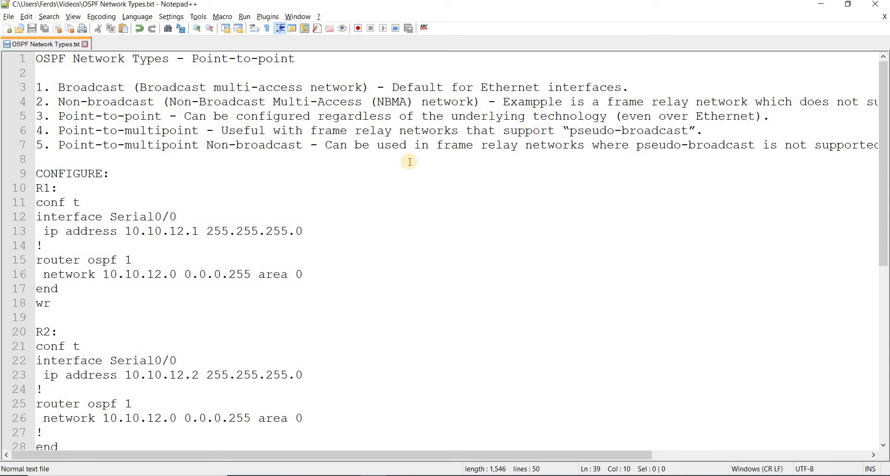
mouse_move(119, 128)
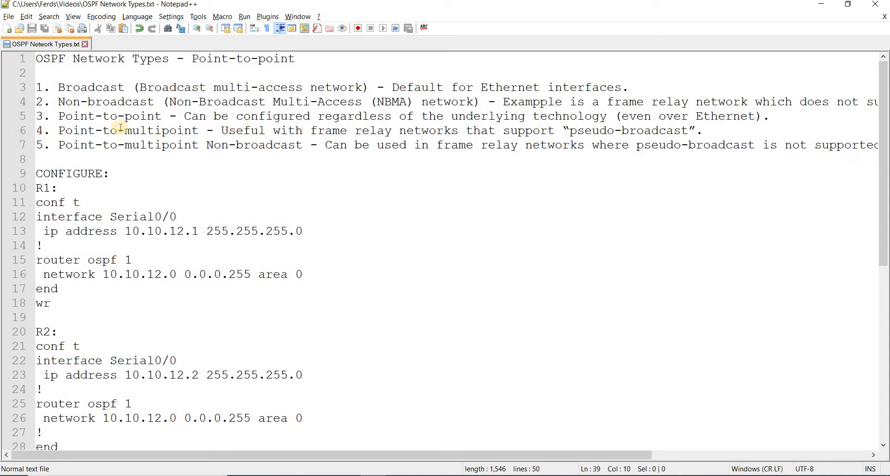
mouse_move(417, 148)
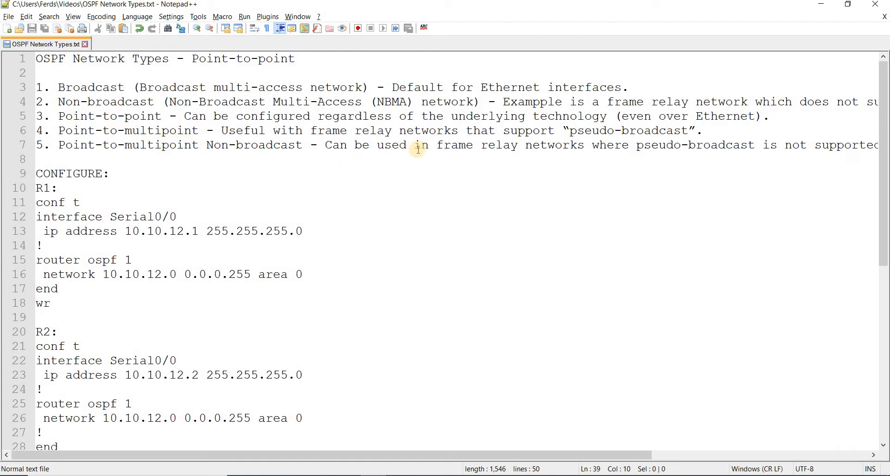
mouse_move(203, 116)
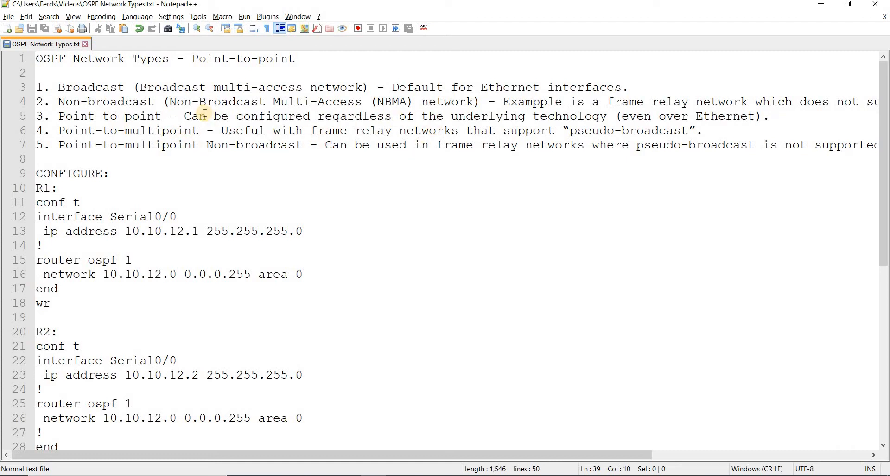
mouse_move(440, 144)
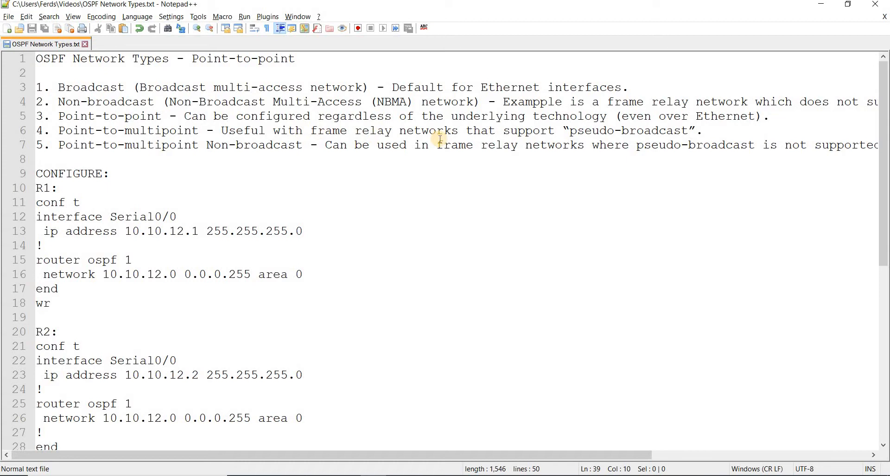
mouse_move(526, 367)
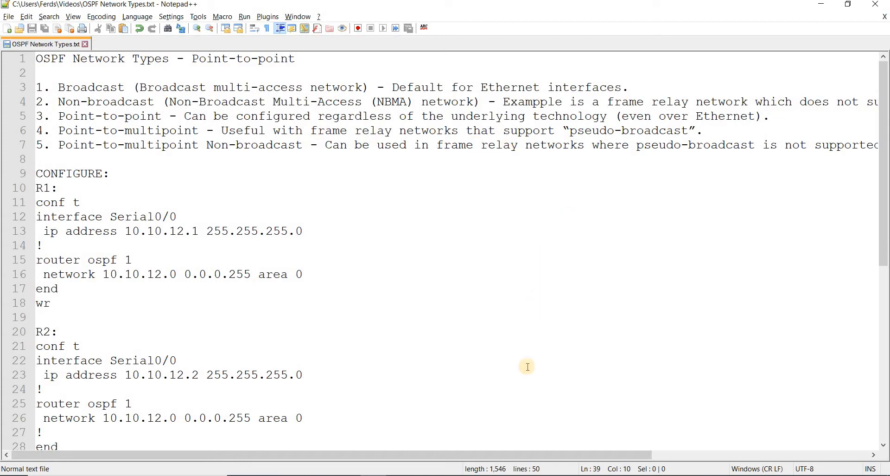
scroll("right", 3)
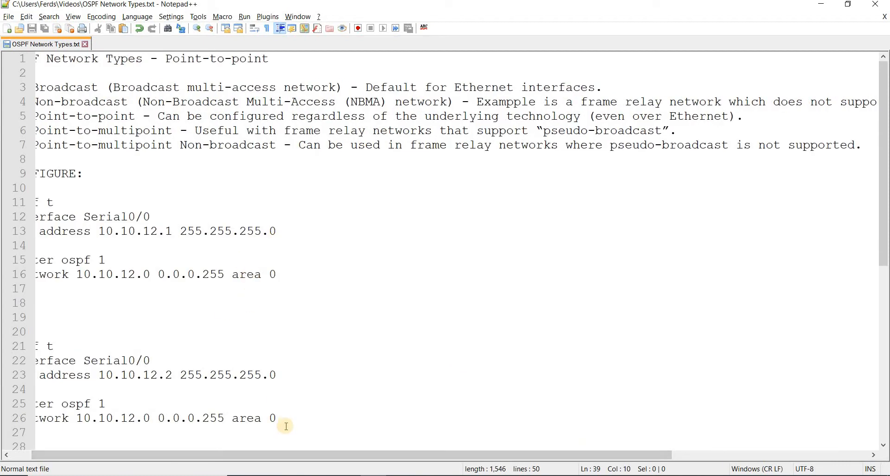
scroll("left", 3)
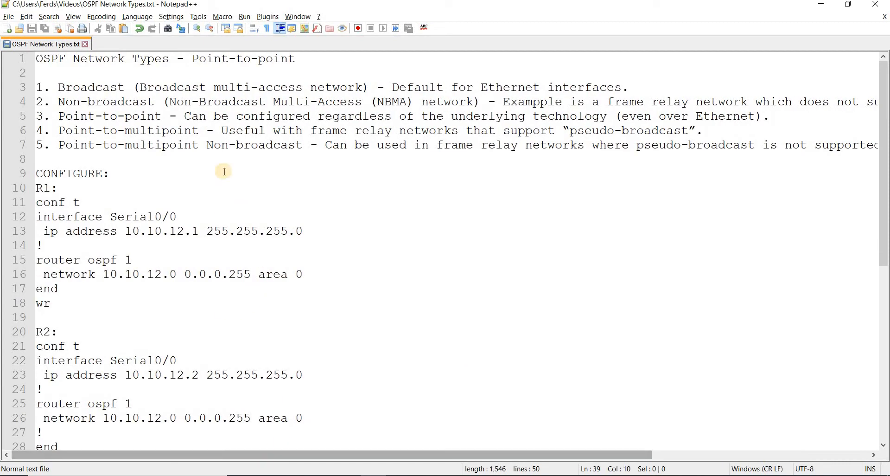
mouse_move(497, 214)
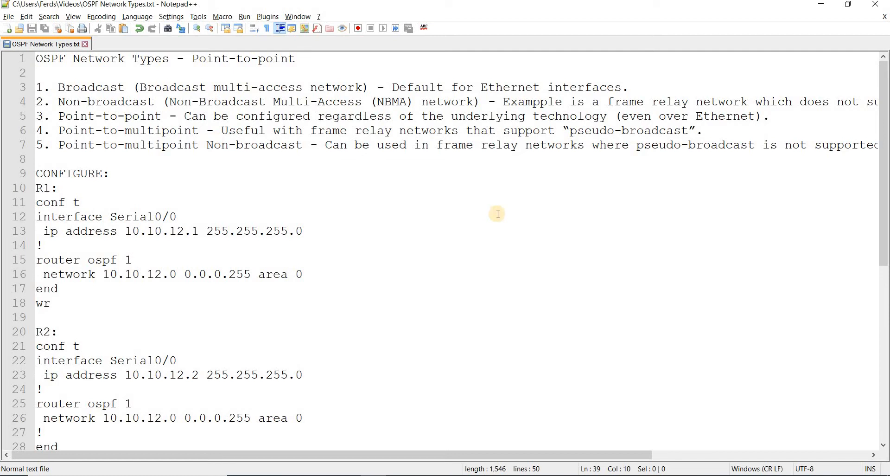
mouse_move(647, 131)
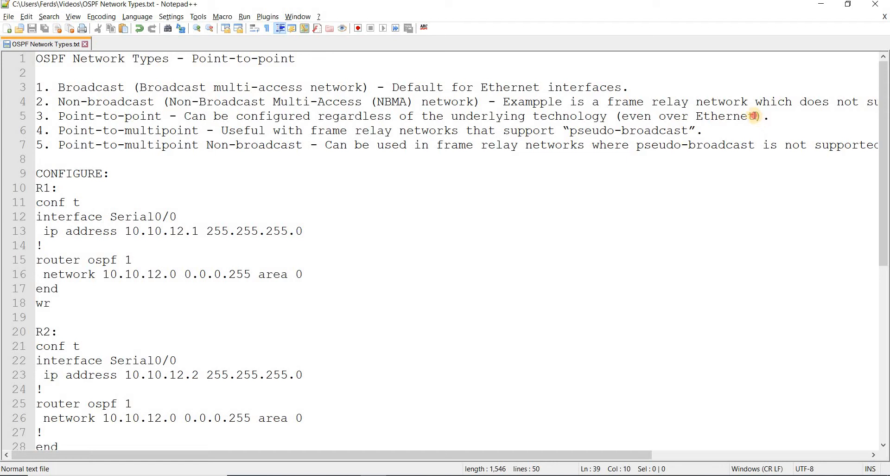
type("intr")
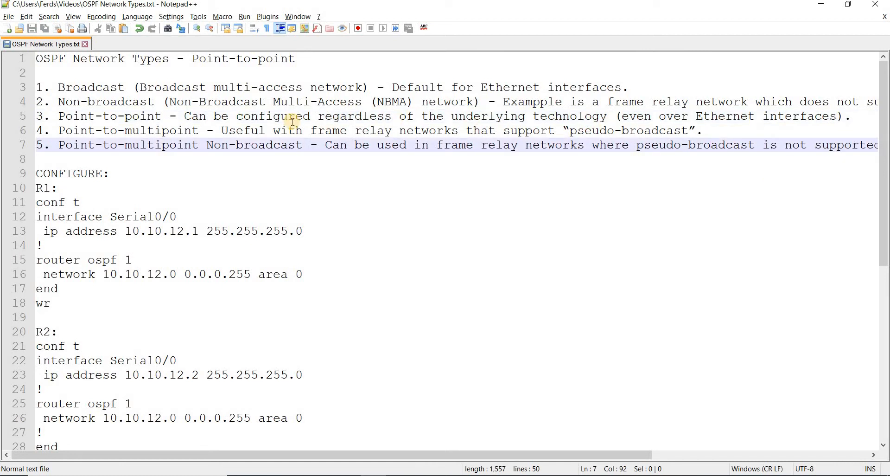
mouse_move(624, 454)
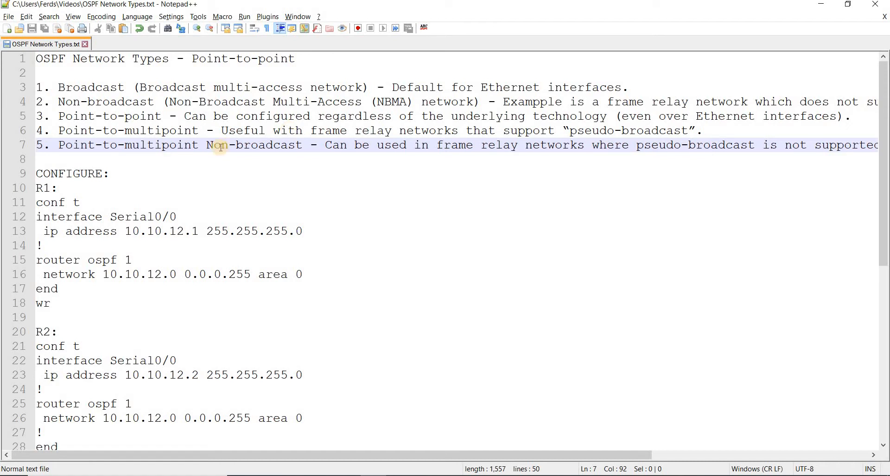
left_click(196, 116)
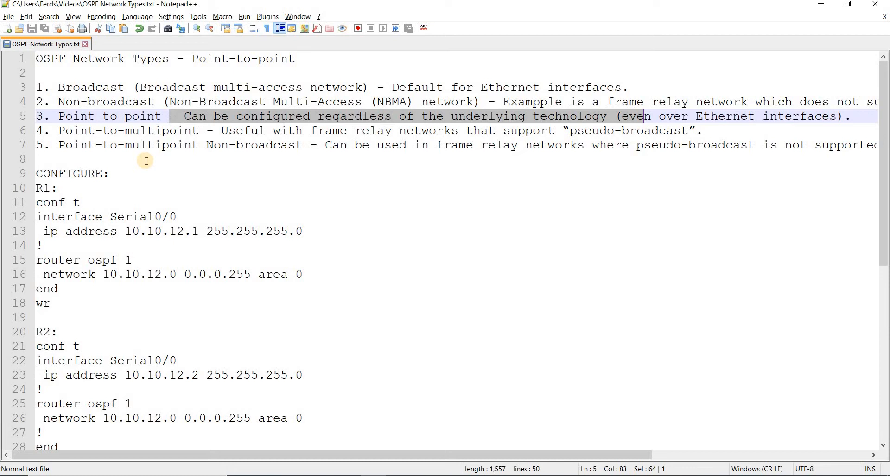
mouse_move(459, 177)
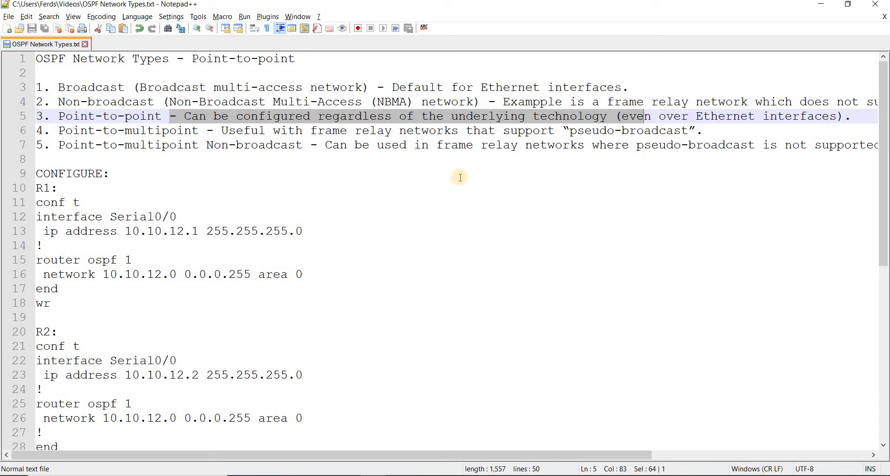
mouse_move(727, 134)
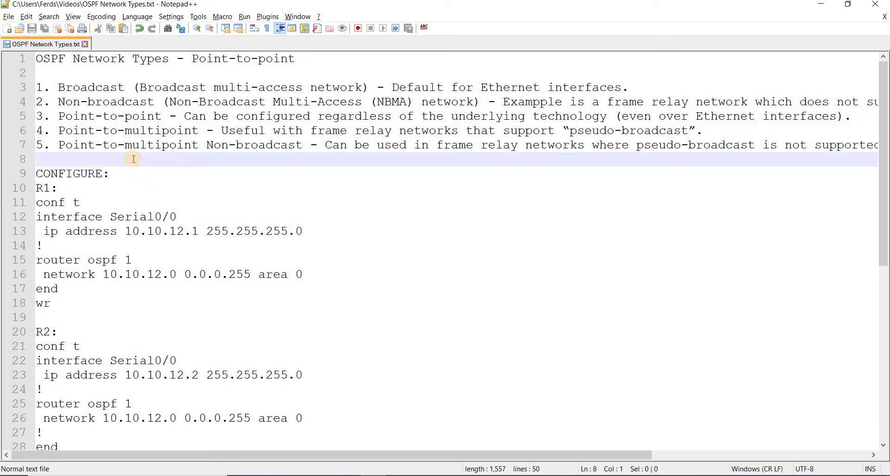
mouse_move(321, 145)
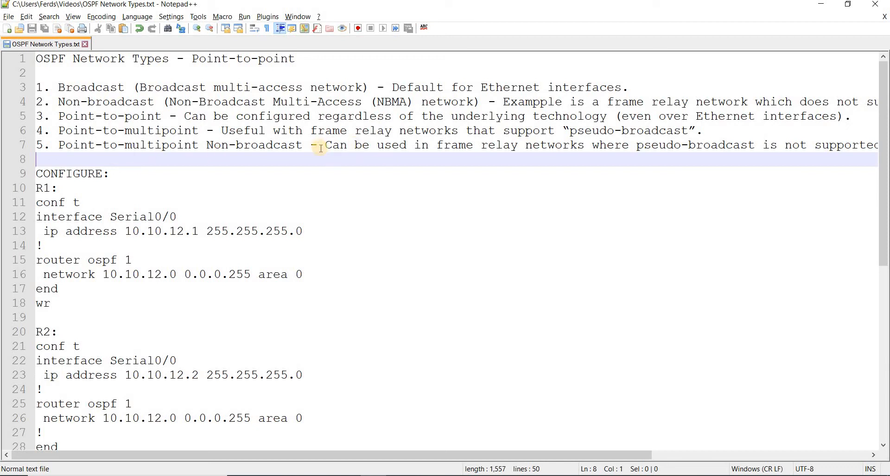
mouse_move(532, 209)
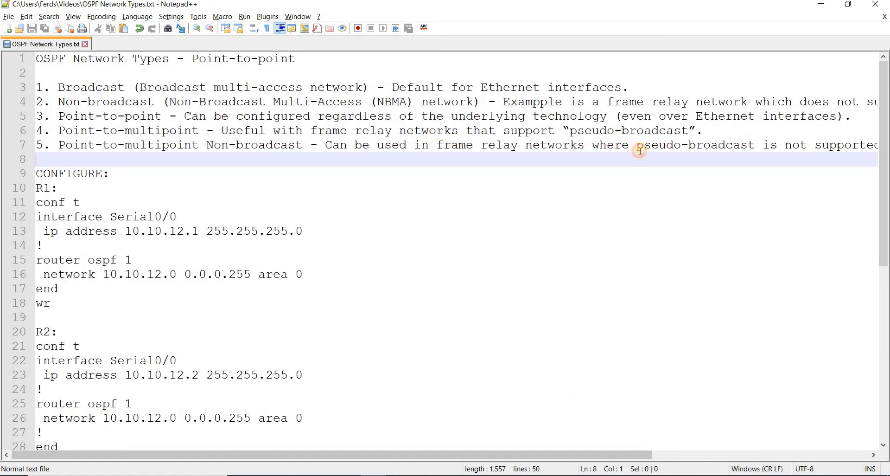
left_click(272, 189)
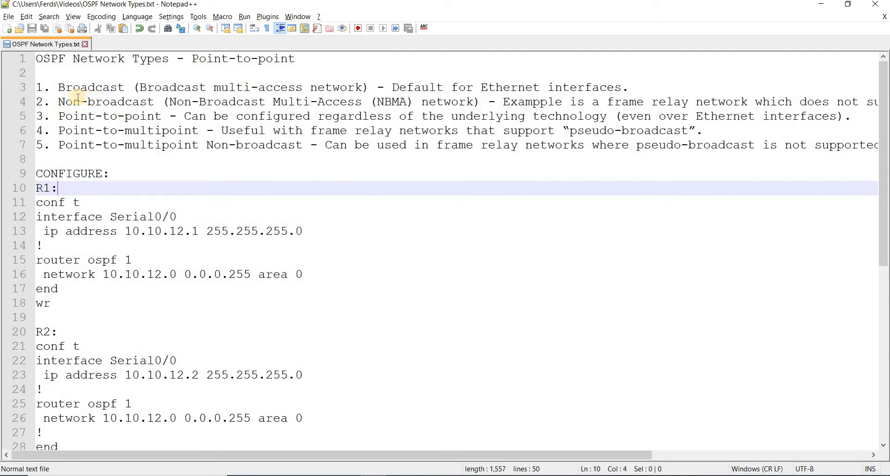
left_click(132, 88)
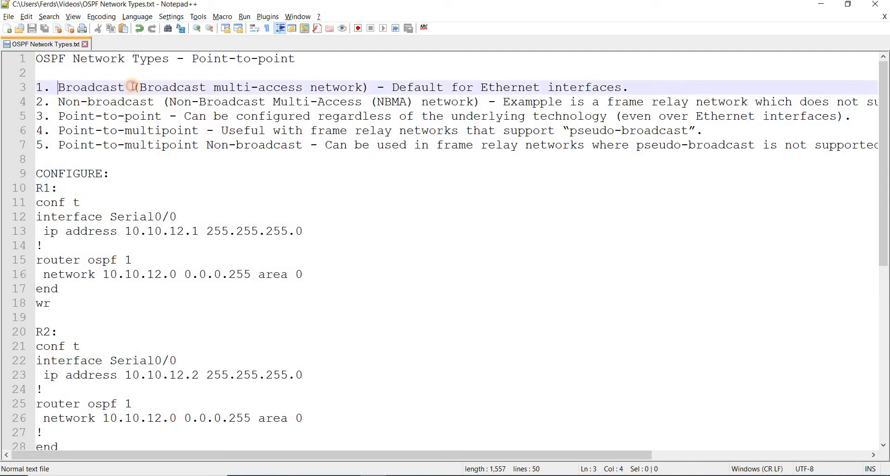
double_click(91, 87)
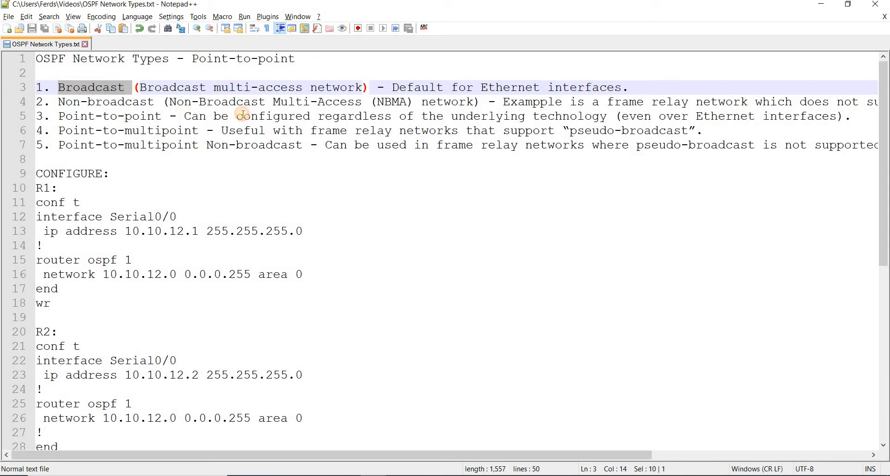
left_click(158, 102)
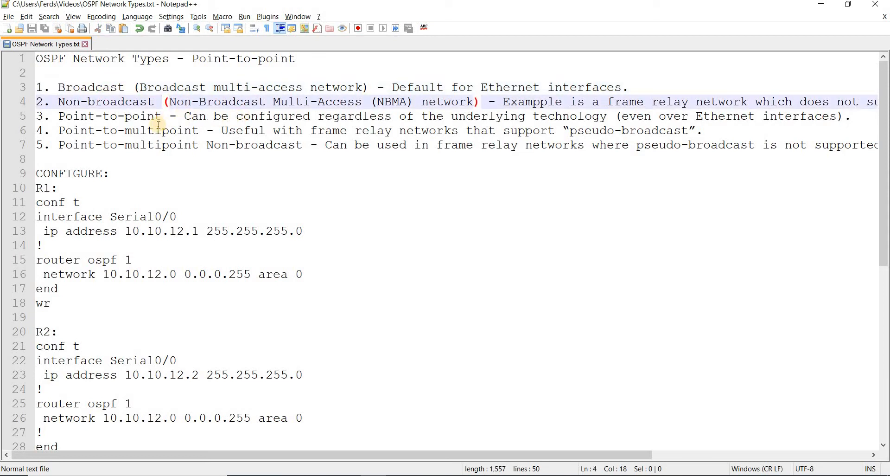
left_click(163, 102)
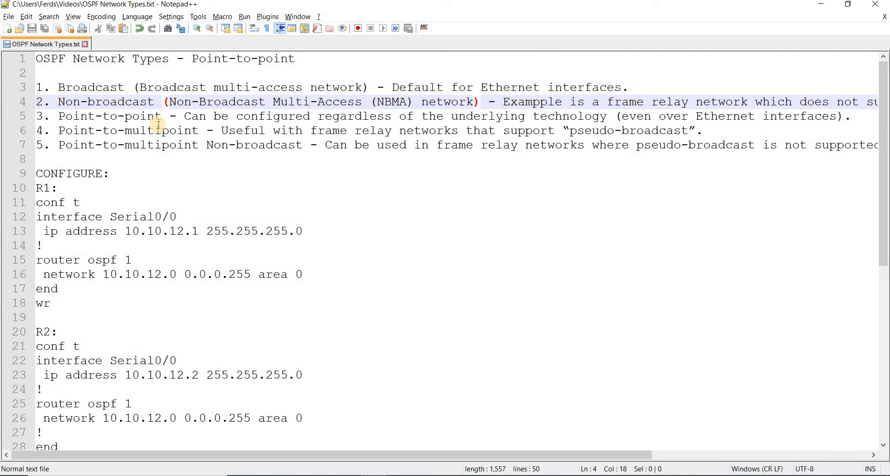
mouse_move(333, 237)
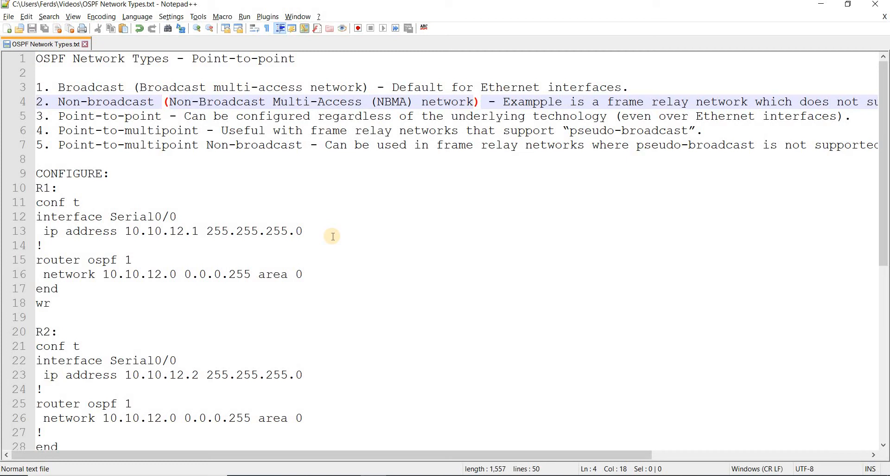
left_click(161, 102)
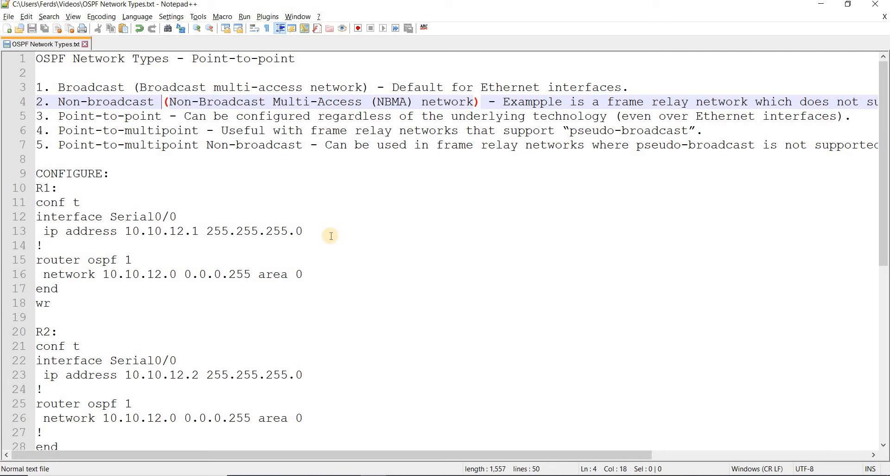
mouse_move(330, 212)
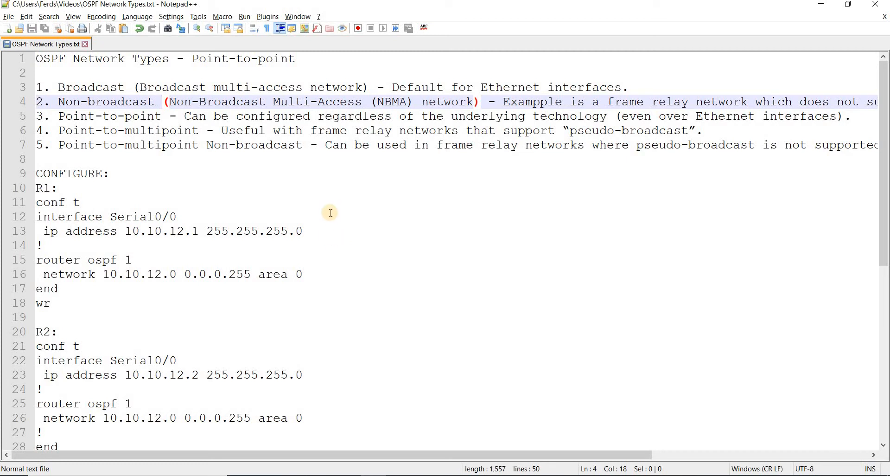
mouse_move(303, 156)
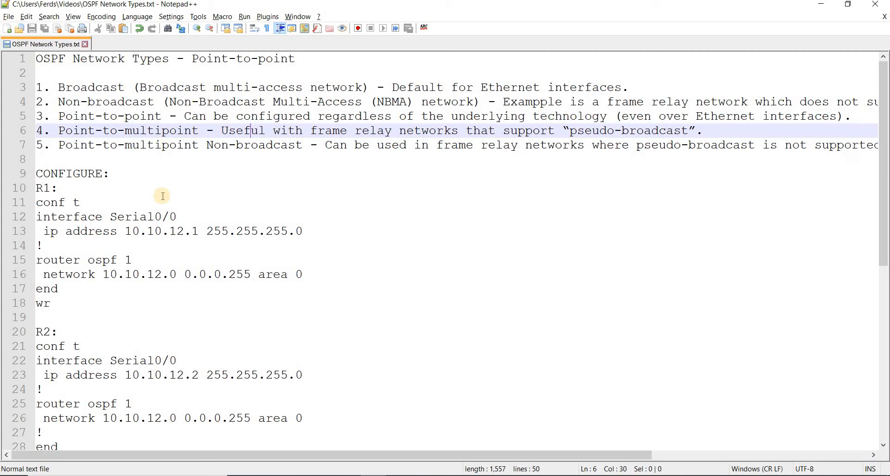
mouse_move(203, 236)
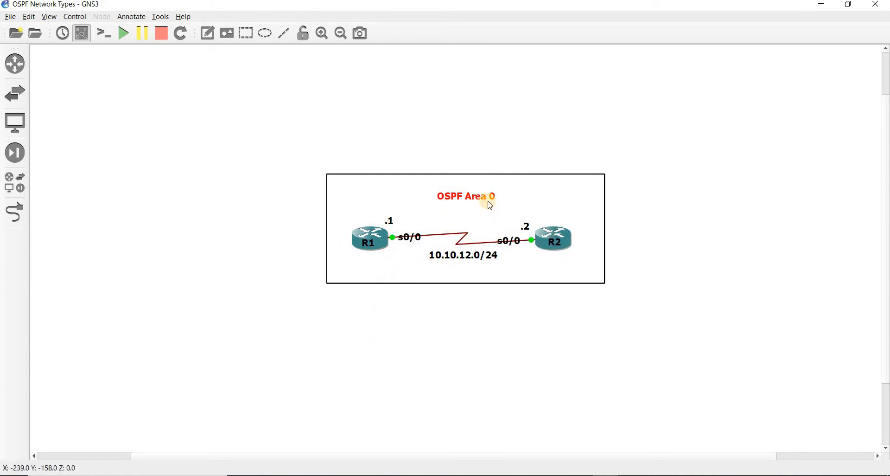
mouse_move(454, 259)
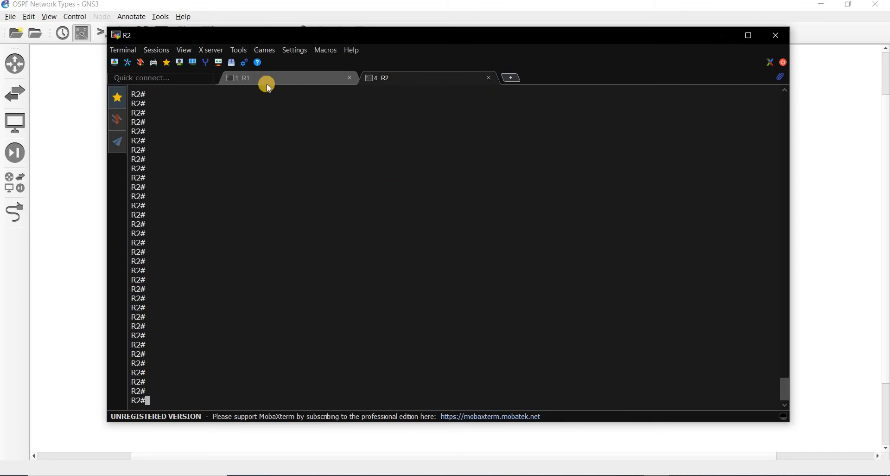
Run show ip int br on R1 and R2, confirming Serial0/0 up with 10.10.12.1 and 10.10.12.2.
left_click(243, 78)
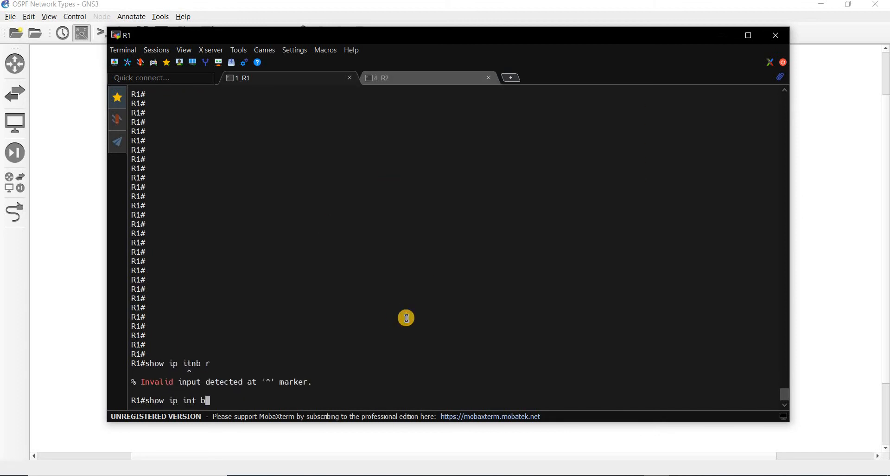
key("Return")
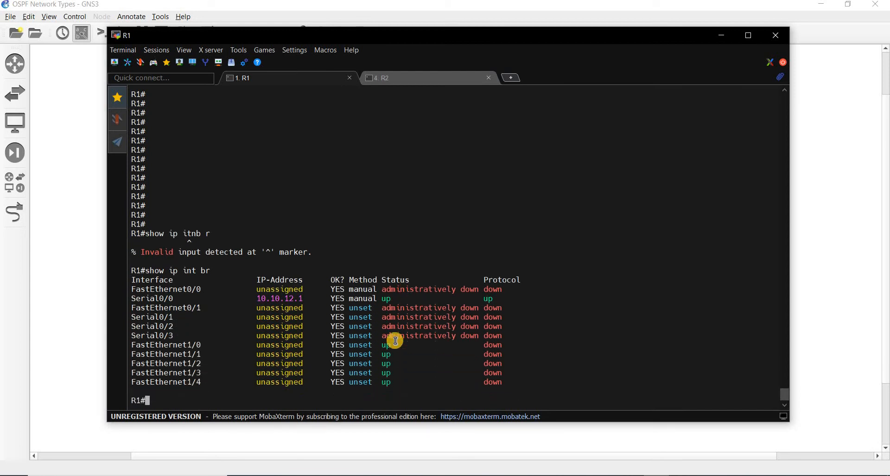
mouse_move(365, 210)
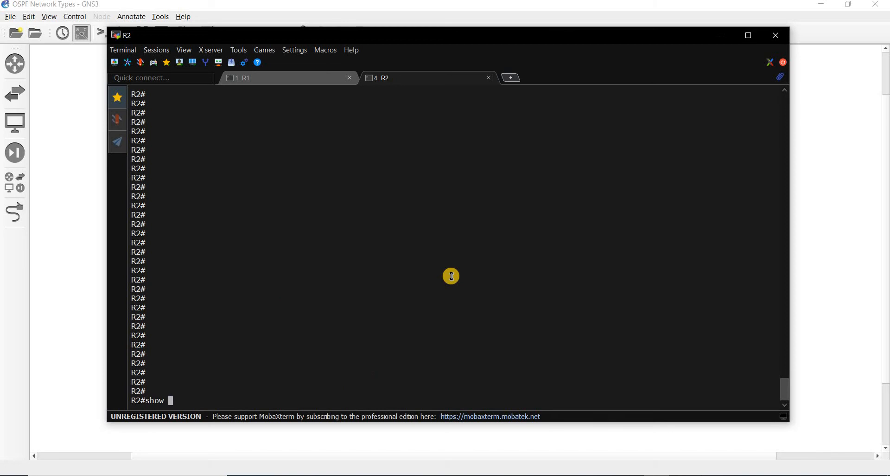
key("Return")
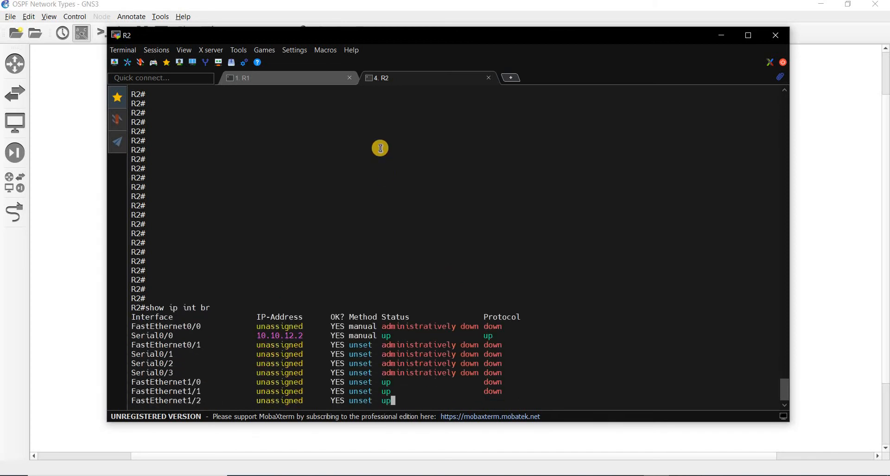
left_click(244, 78)
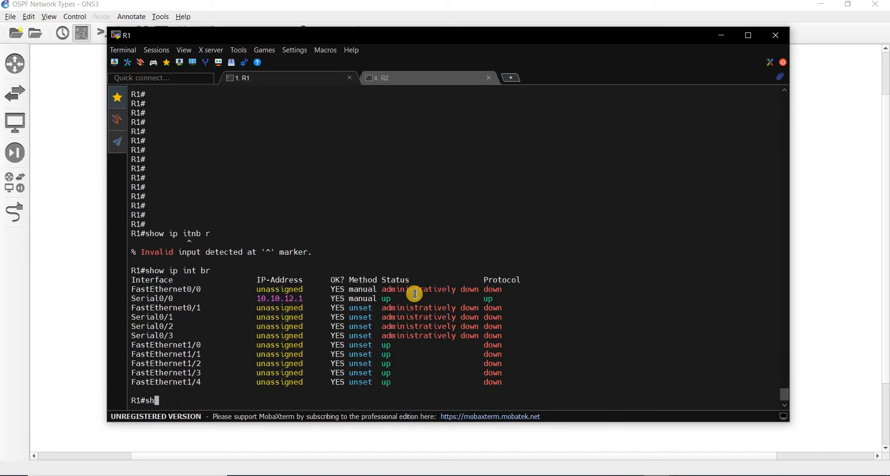
Remove ip ospf network point-to-point from R1's FastEthernet0/0, then run show run | sec ospf.
type("ow run | s")
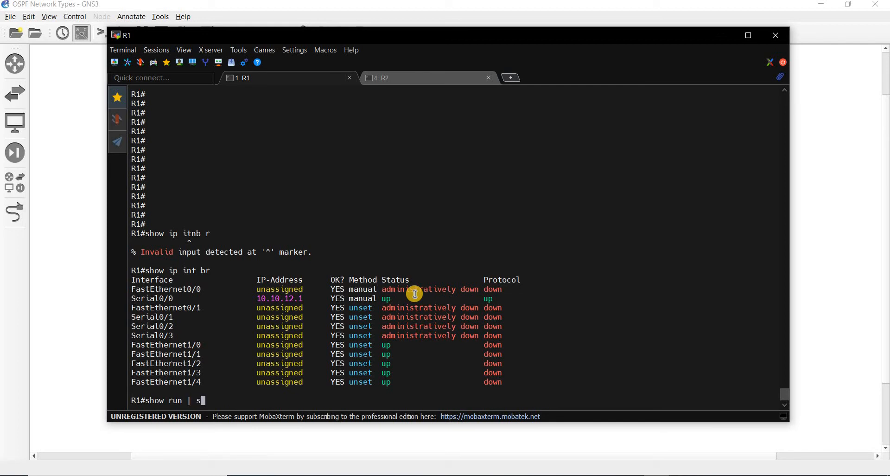
type("ec ospf")
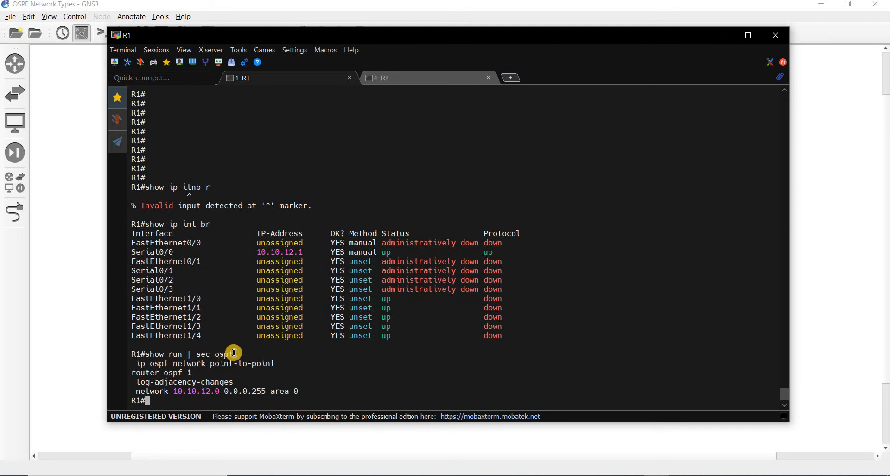
mouse_move(229, 355)
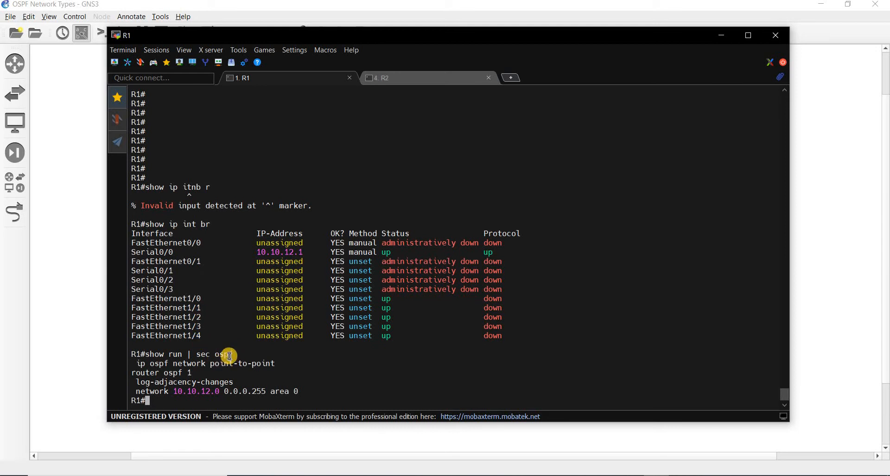
mouse_move(171, 272)
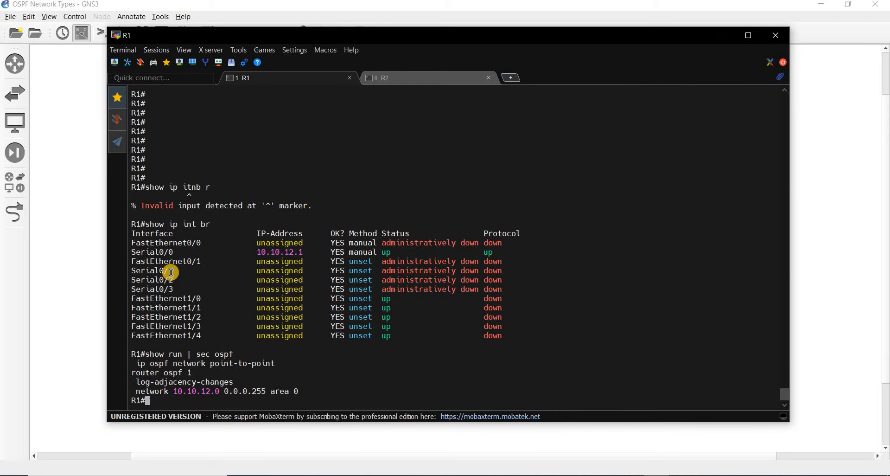
mouse_move(258, 312)
type("conf t")
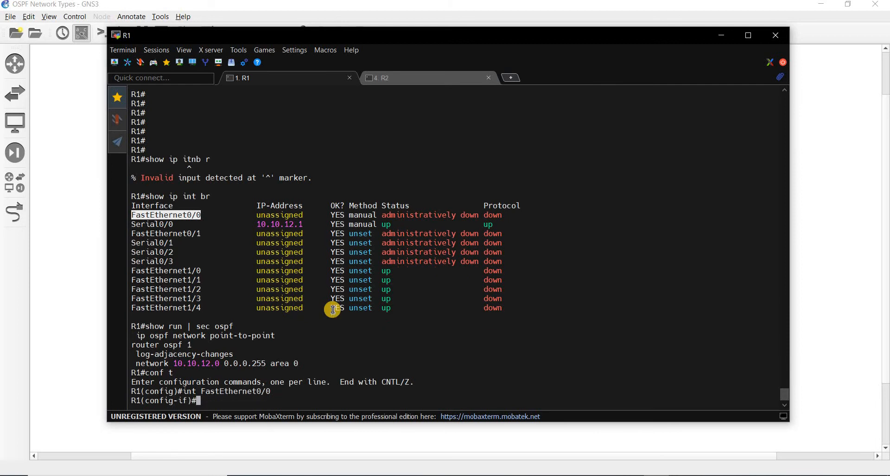
type("no")
type("end")
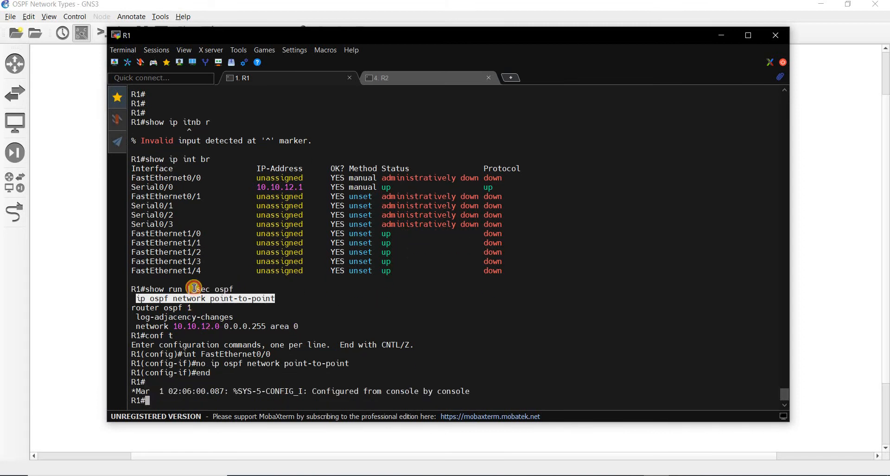
type("show run | sec ospf")
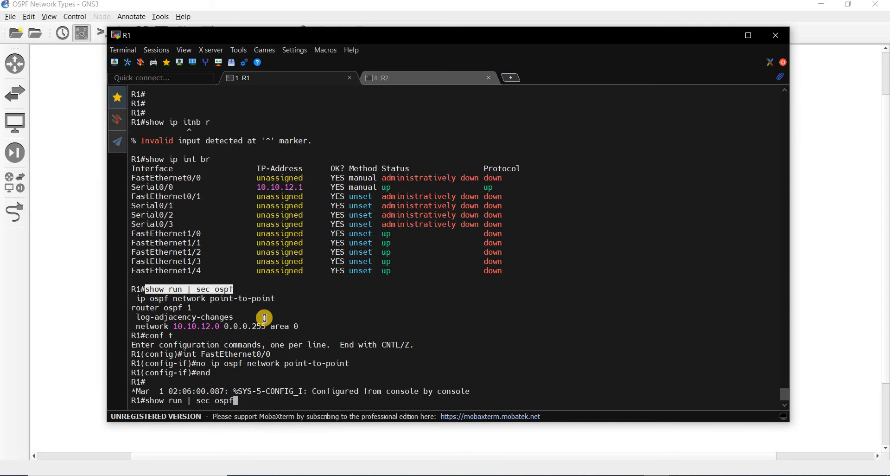
key("Return")
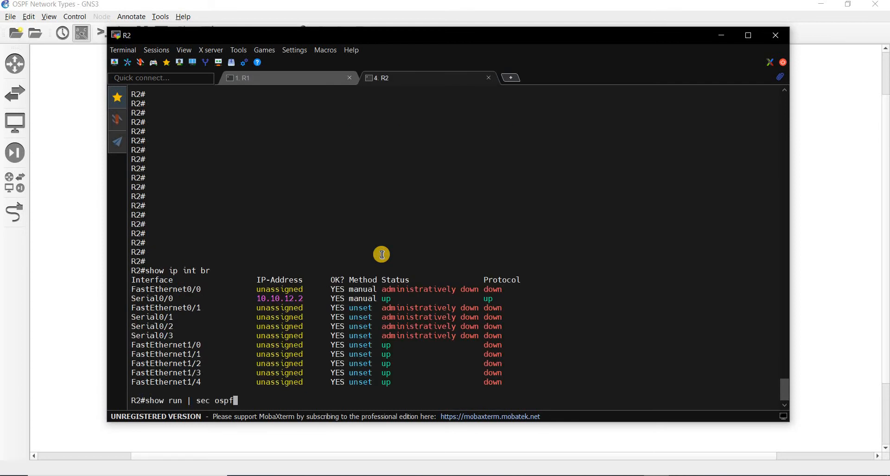
Review R2's OSPF section, then remove ip ospf network point-to-point from int f0/0.
key("Return")
type("conf t")
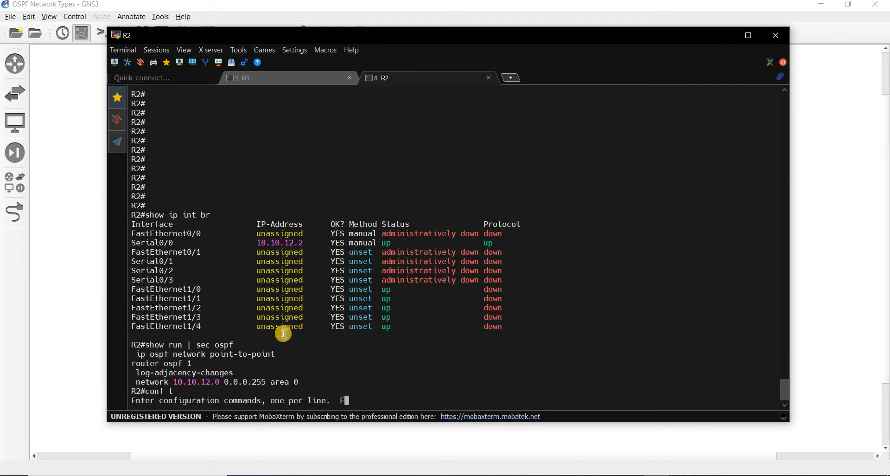
type("int f0/0")
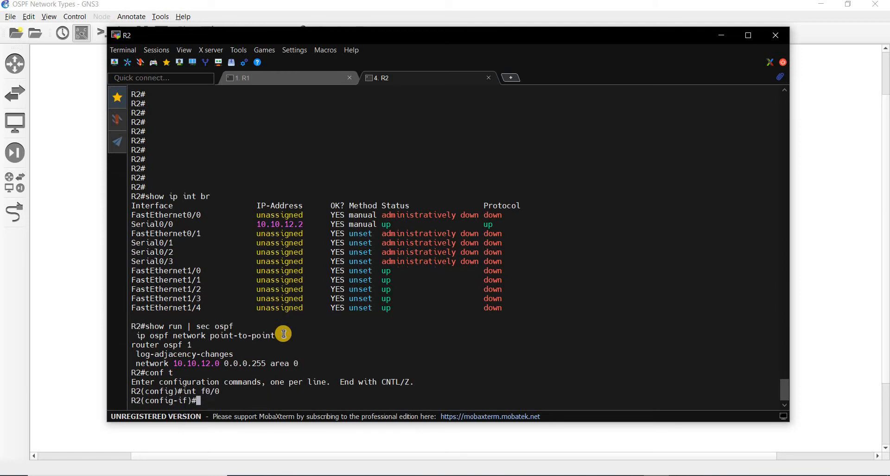
type("no")
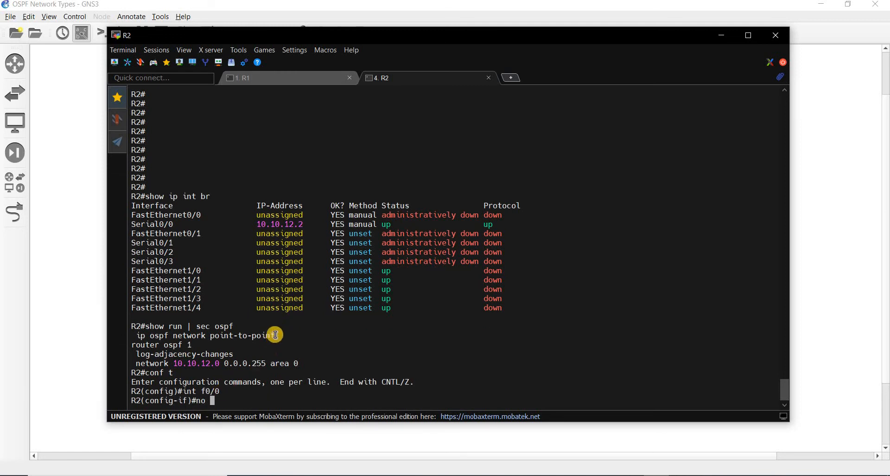
mouse_move(172, 333)
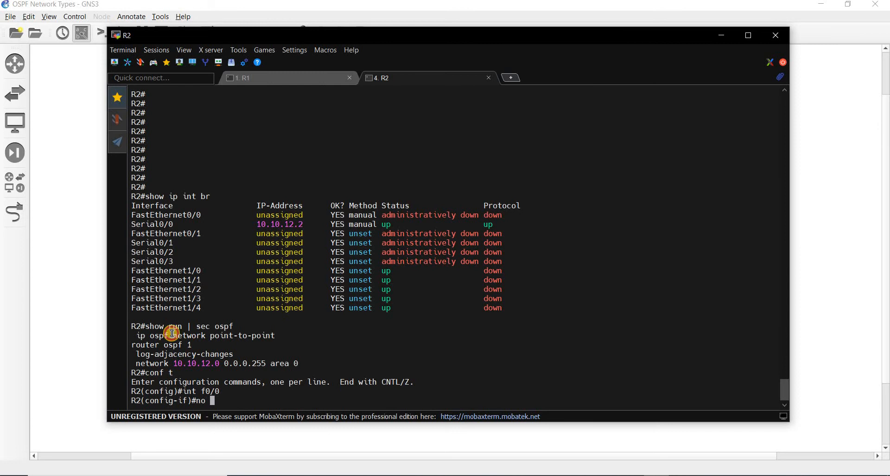
type("ip ospf network point-to-point")
type("end")
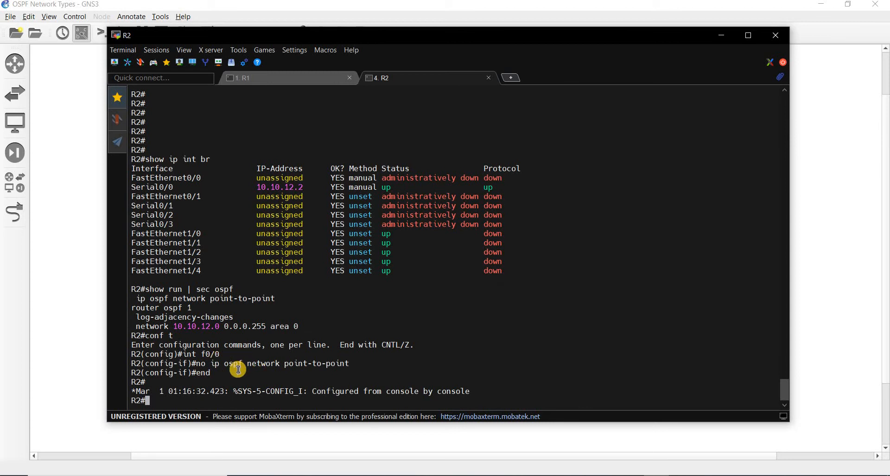
mouse_move(215, 342)
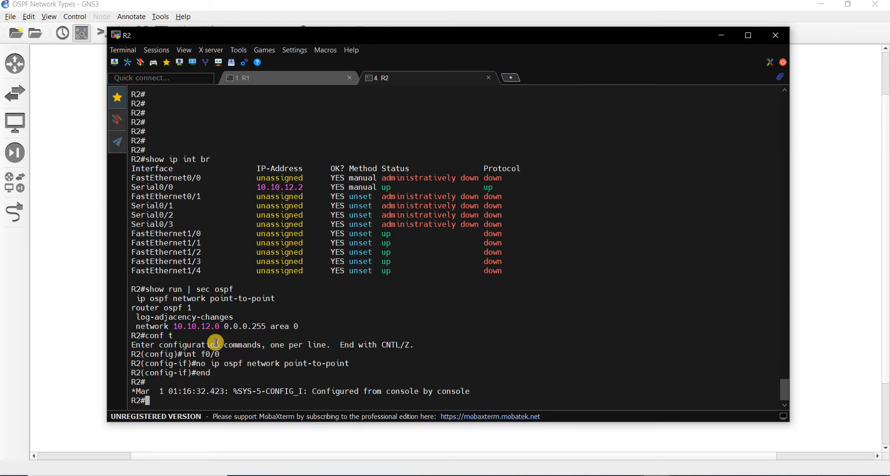
mouse_move(292, 207)
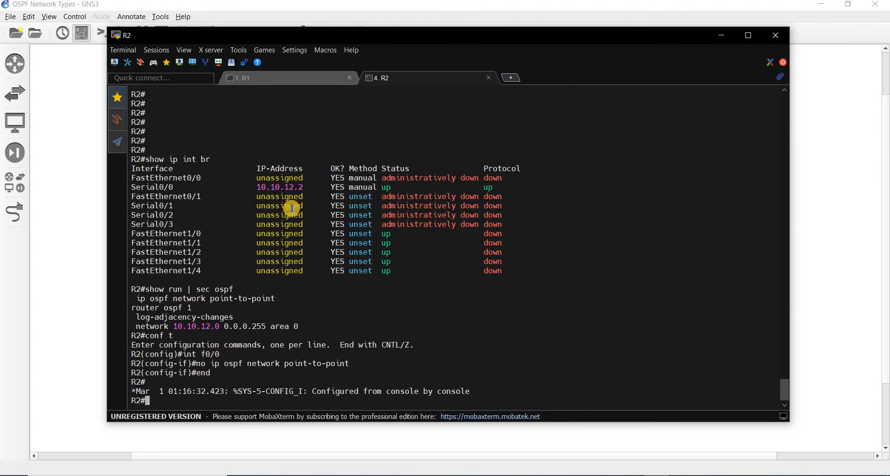
mouse_move(244, 318)
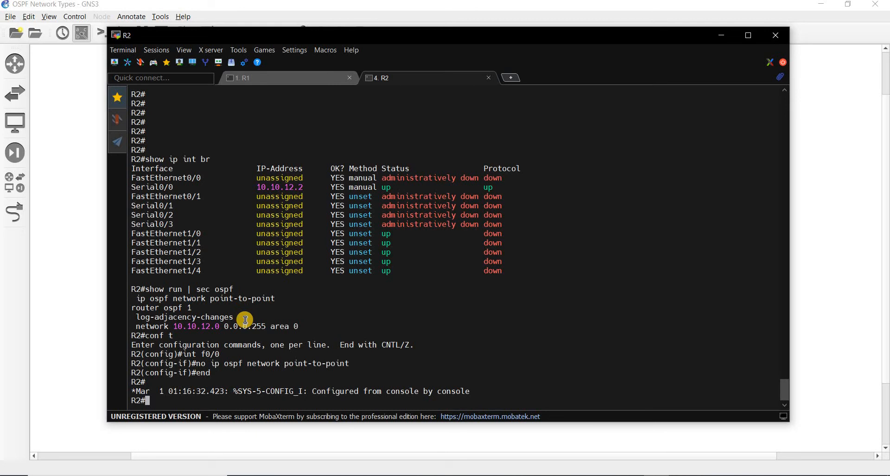
left_click(244, 78)
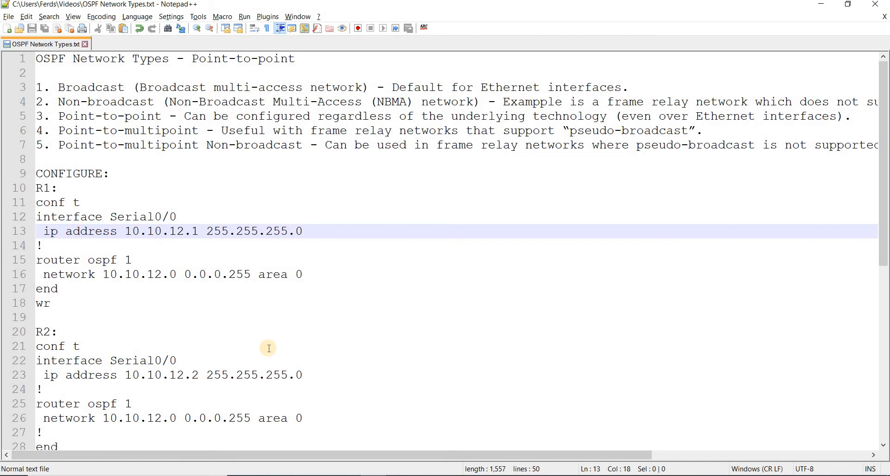
mouse_move(187, 387)
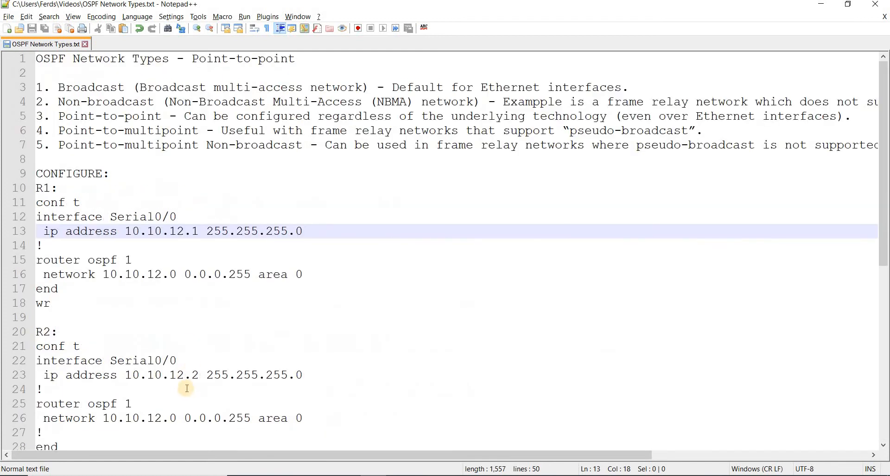
scroll("down", 3)
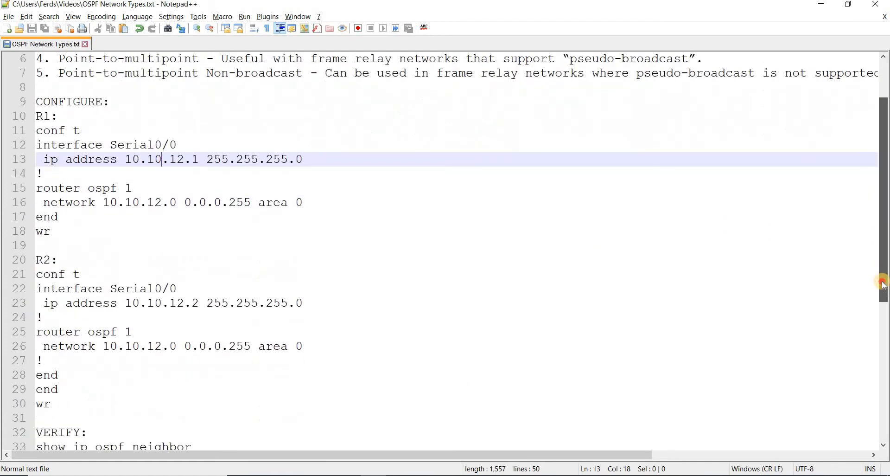
scroll("down", 3)
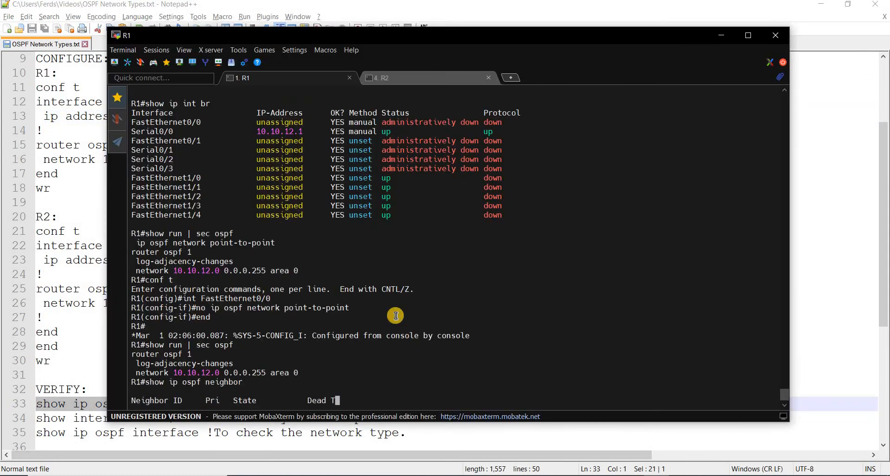
Highlight neighbor 10.10.12.2 in FULL state on Serial0/0 in R1's show ip ospf neighbor output.
scroll("down", 3)
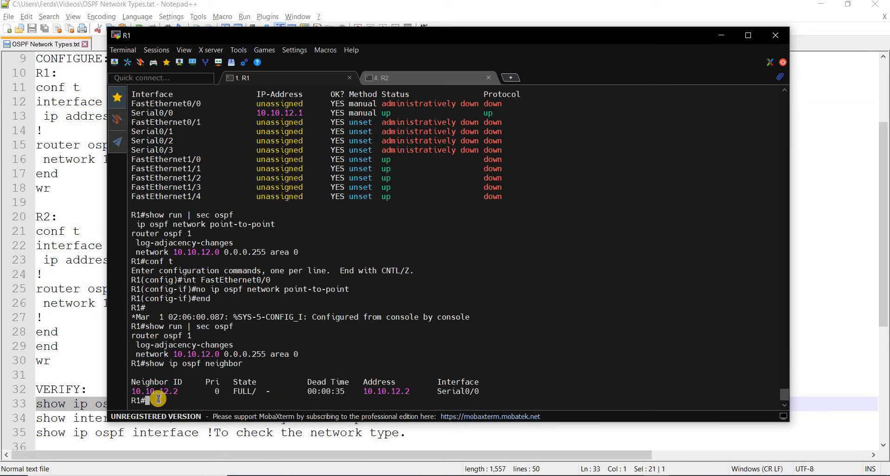
mouse_move(169, 391)
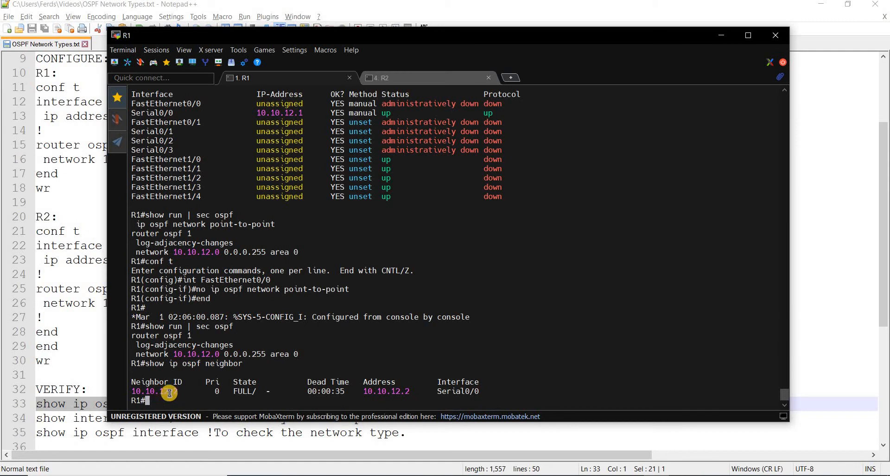
double_click(153, 390)
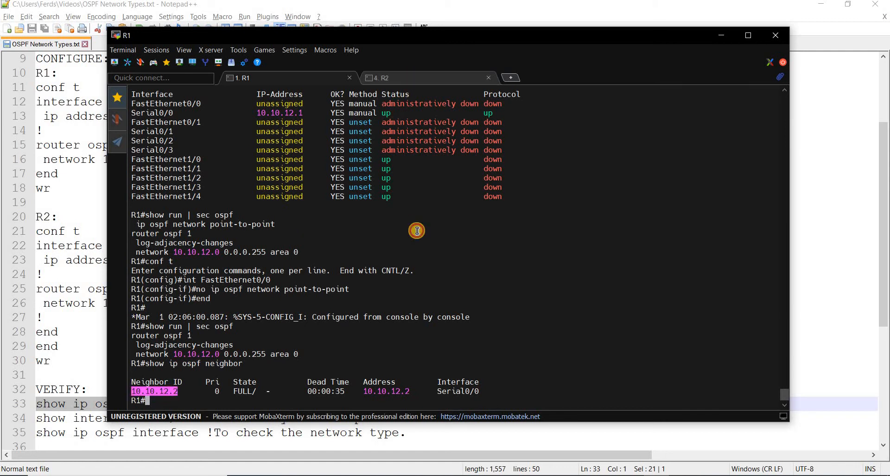
mouse_move(242, 345)
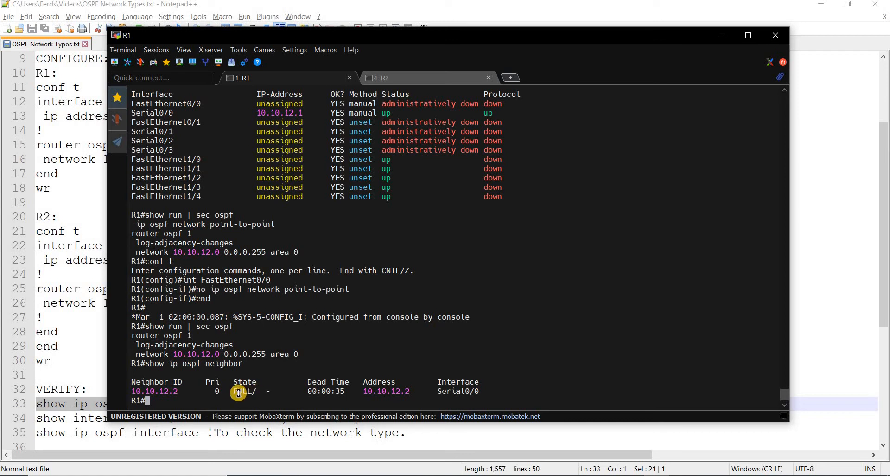
mouse_move(386, 108)
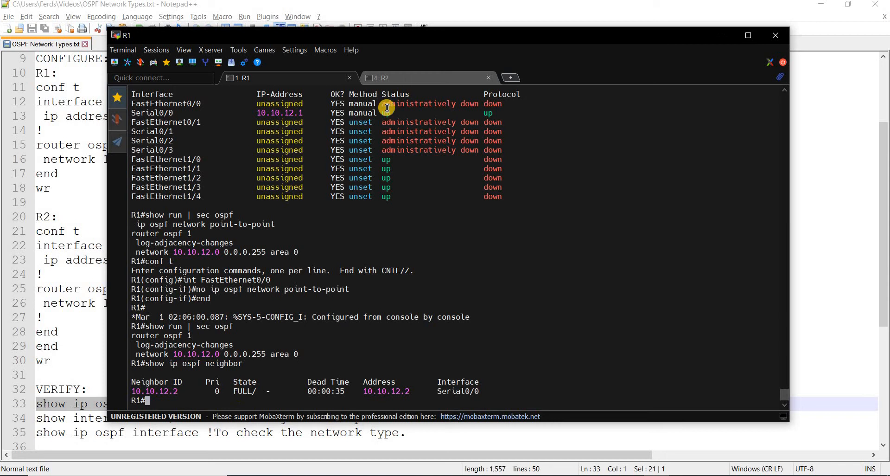
mouse_move(280, 391)
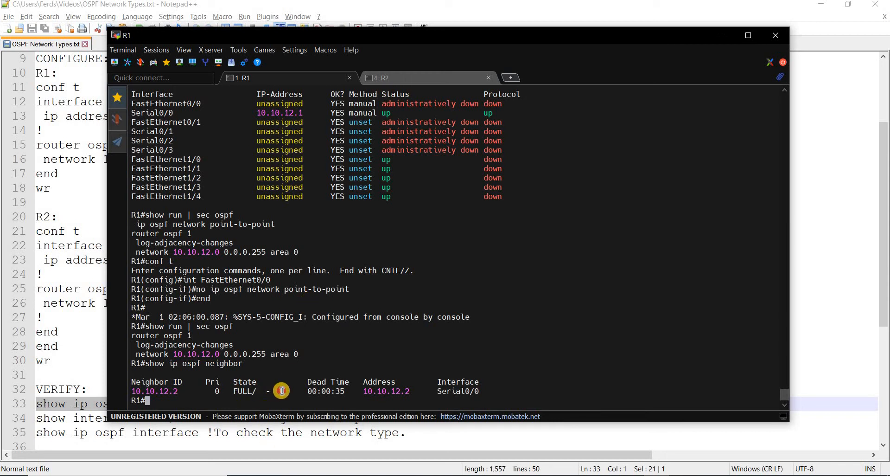
mouse_move(232, 360)
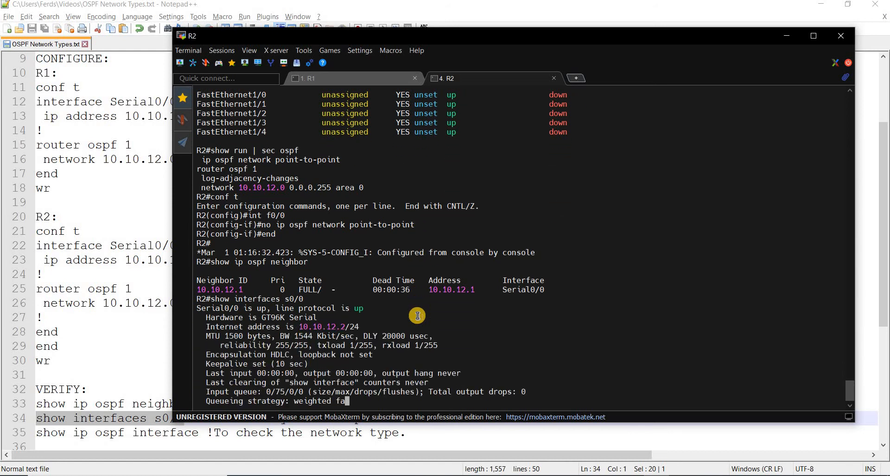
Review R2's show interfaces s0/0 output with HDLC encapsulation, then move to the R1 session.
scroll("down", 3)
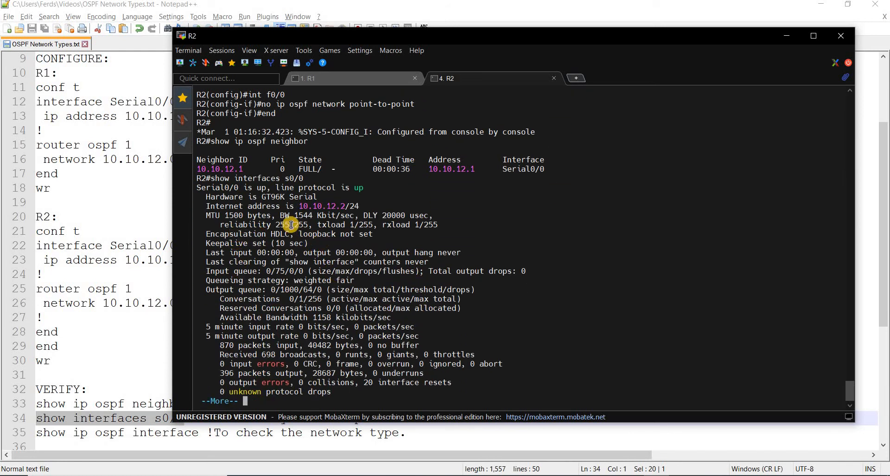
mouse_move(304, 262)
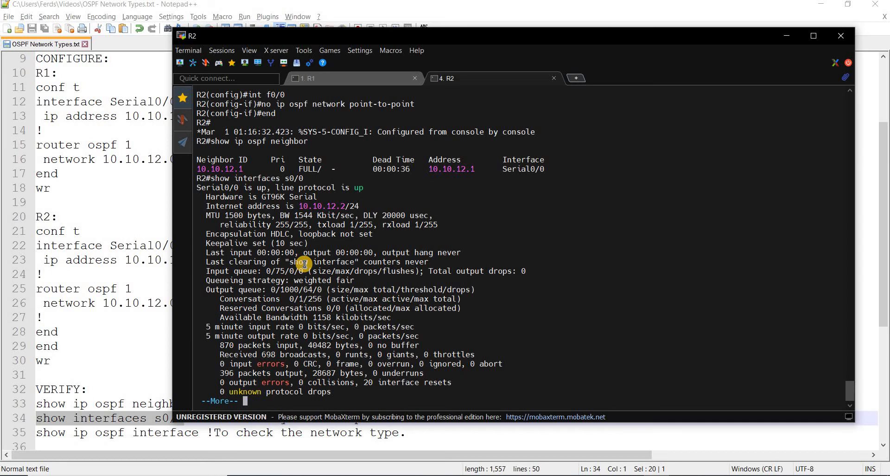
mouse_move(300, 179)
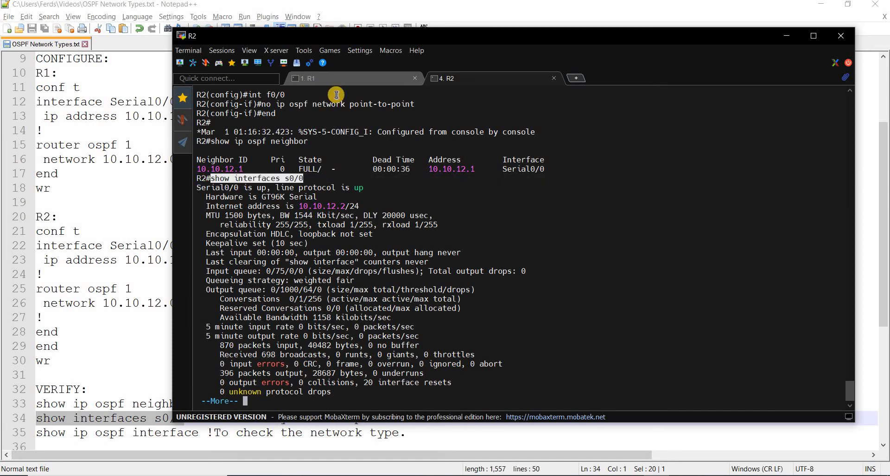
left_click(308, 77)
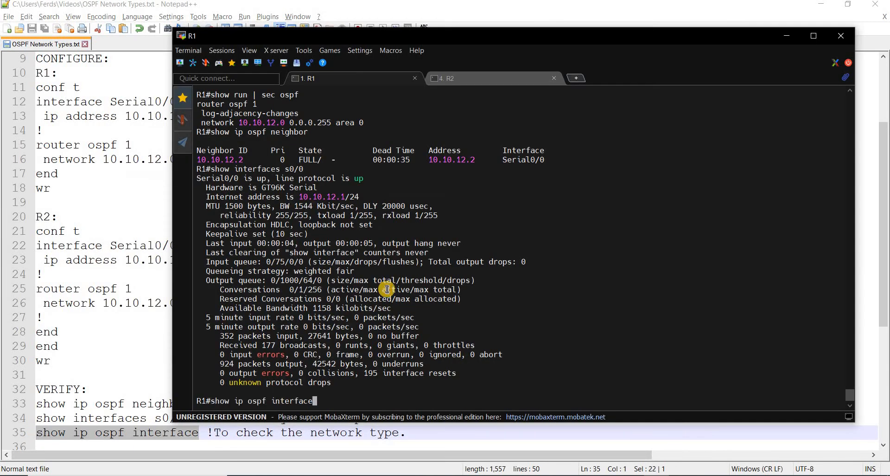
Run show ip ospf interface on R1 and R2, confirming Serial0/0 as POINT_TO_POINT on both.
key("Return")
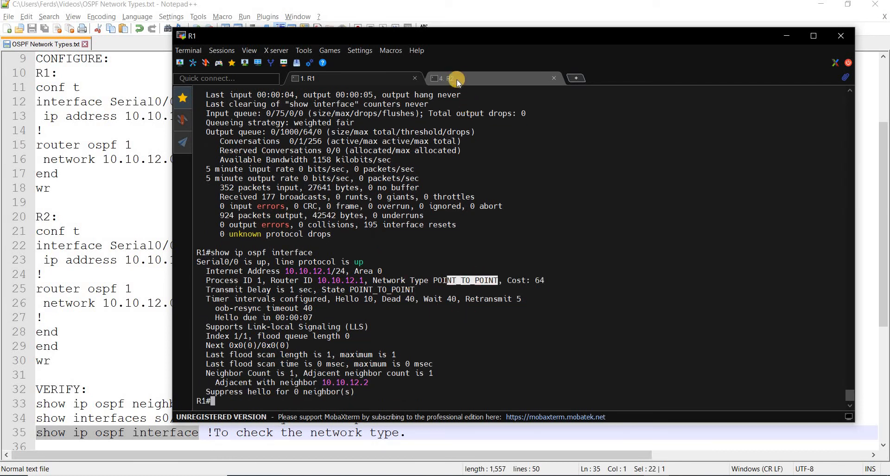
left_click(446, 78)
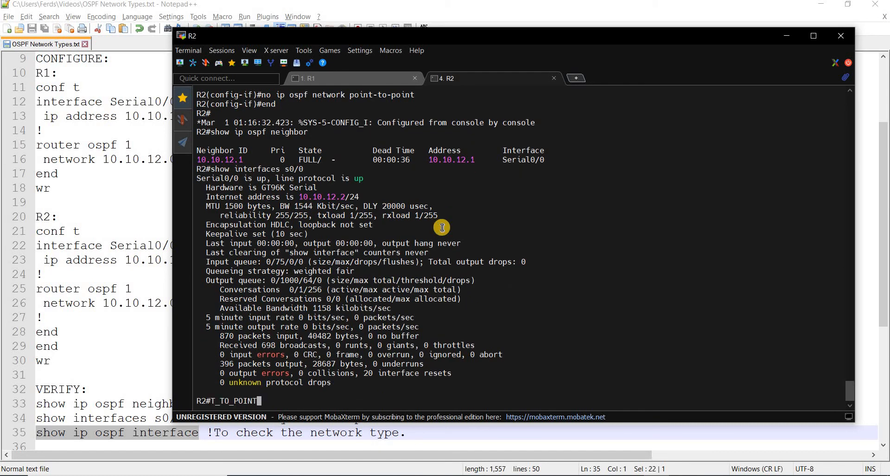
key("Backspace")
type("show ip ospf neighbor")
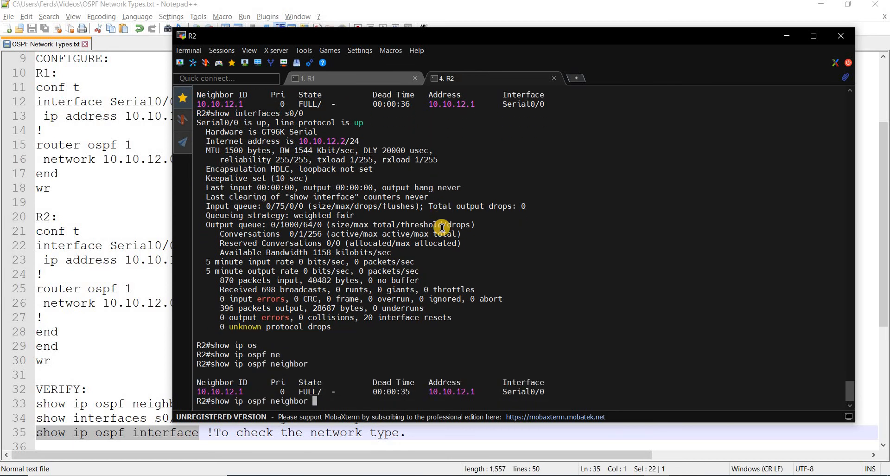
type("inte")
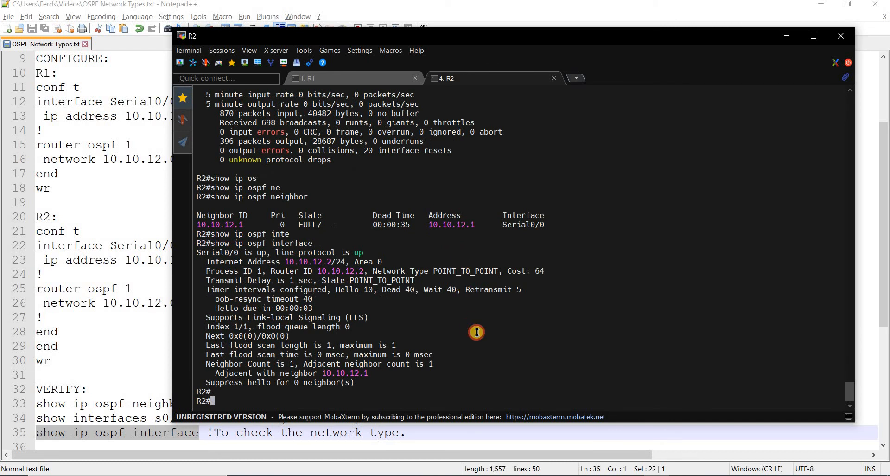
left_click(307, 77)
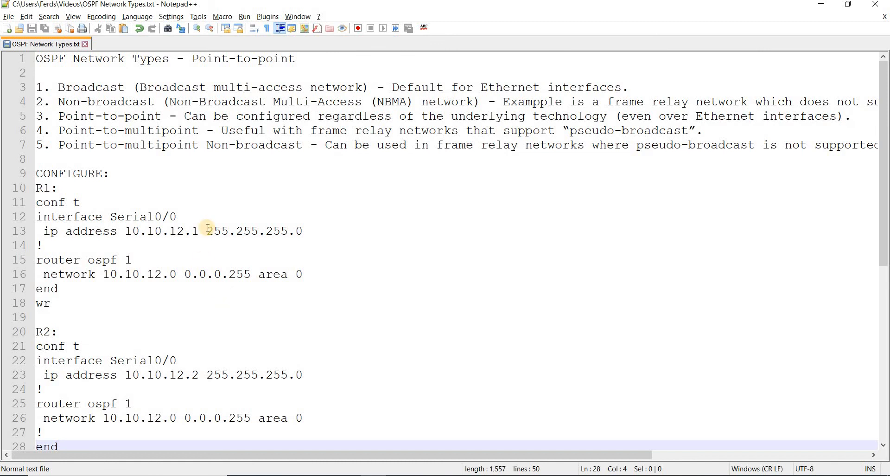
mouse_move(237, 144)
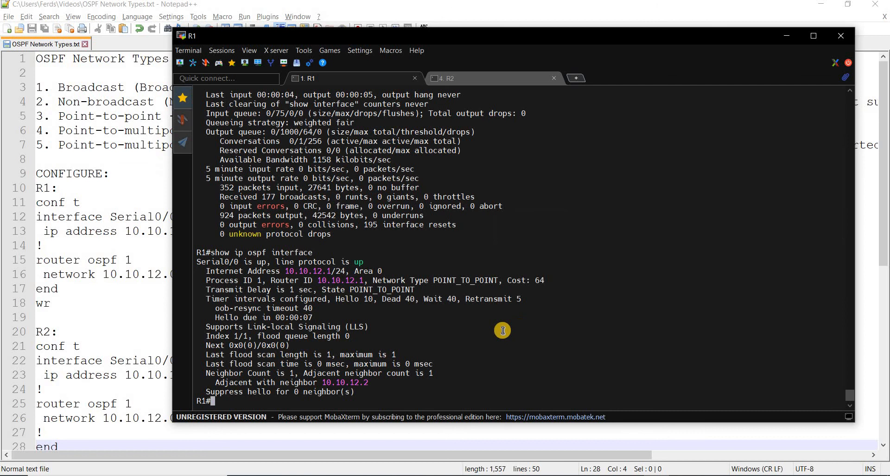
mouse_move(132, 232)
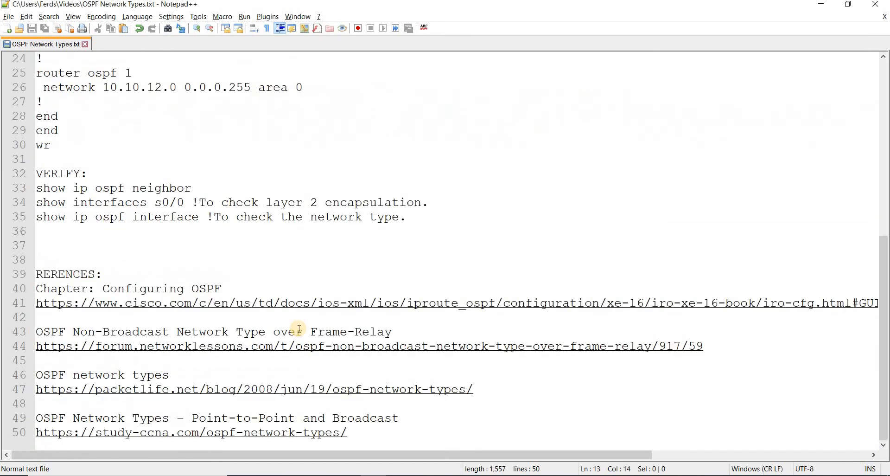
scroll("up", 3)
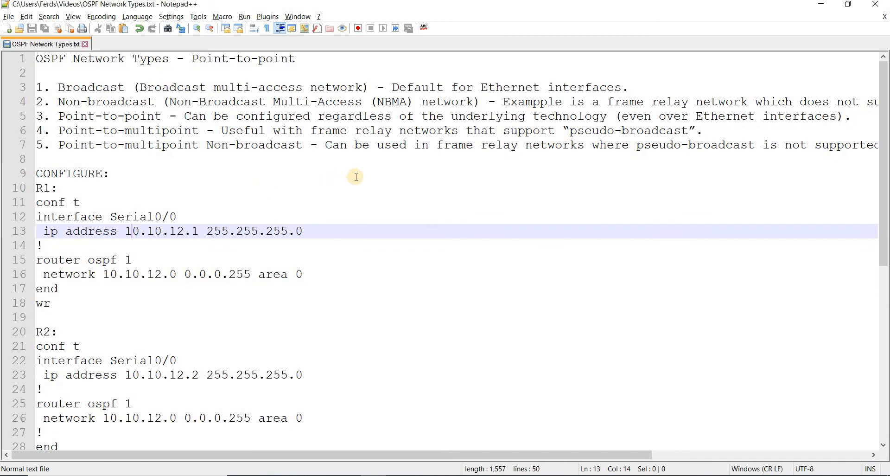
mouse_move(616, 136)
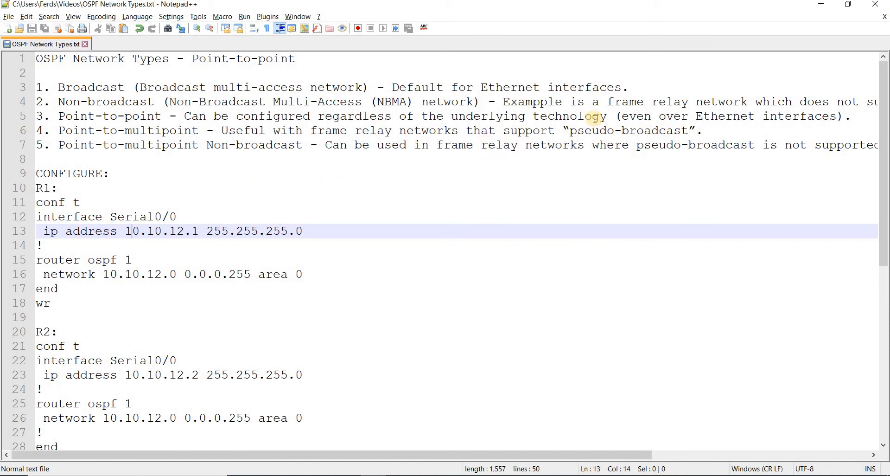
mouse_move(705, 116)
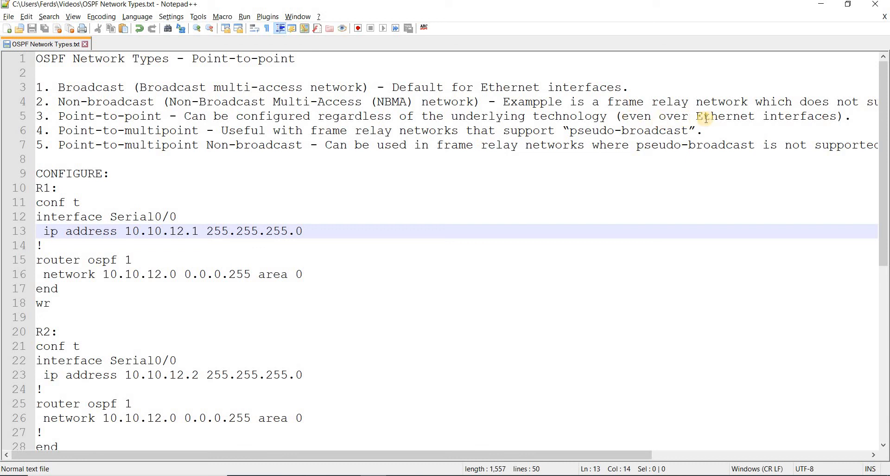
mouse_move(676, 116)
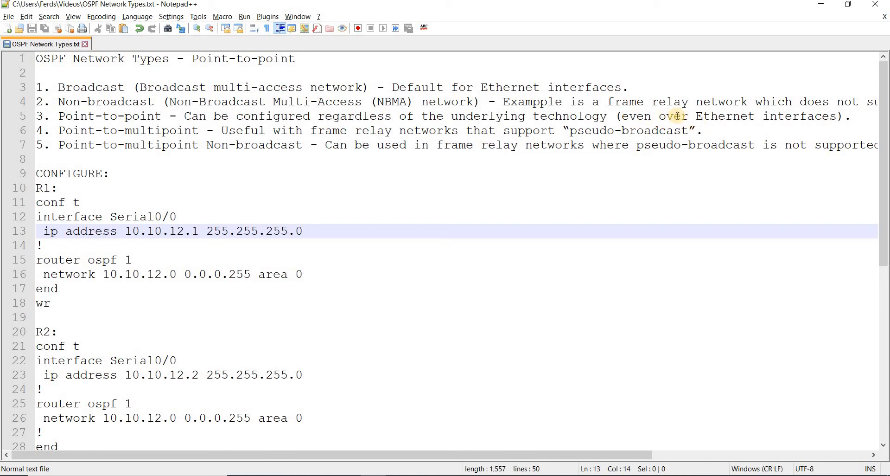
Replace 'over' with 'on' so line 5 reads 'even on Ethernet interfaces'.
double_click(672, 116)
type("n")
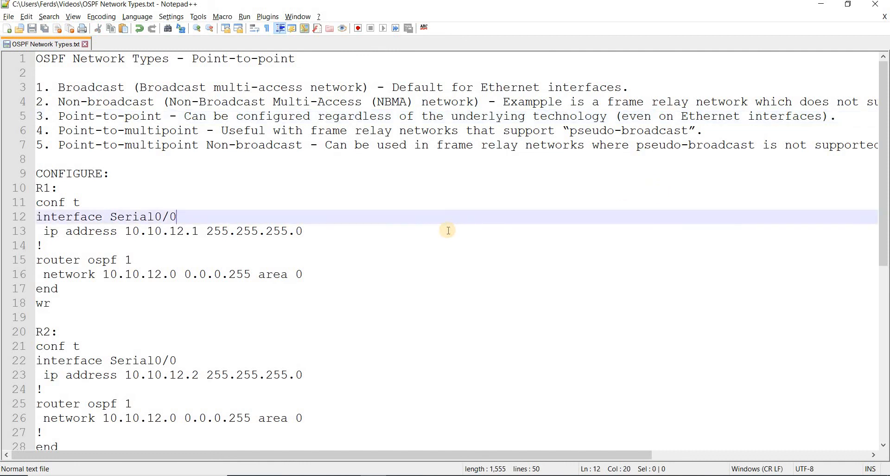
scroll("down", 3)
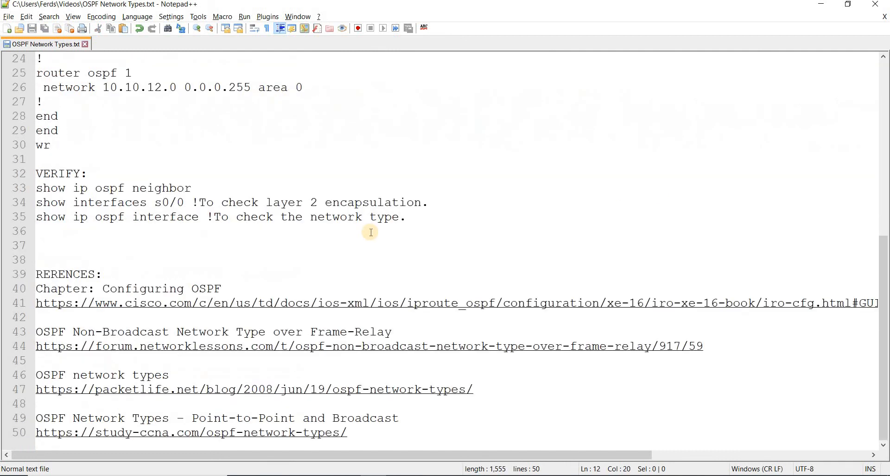
scroll("up", 3)
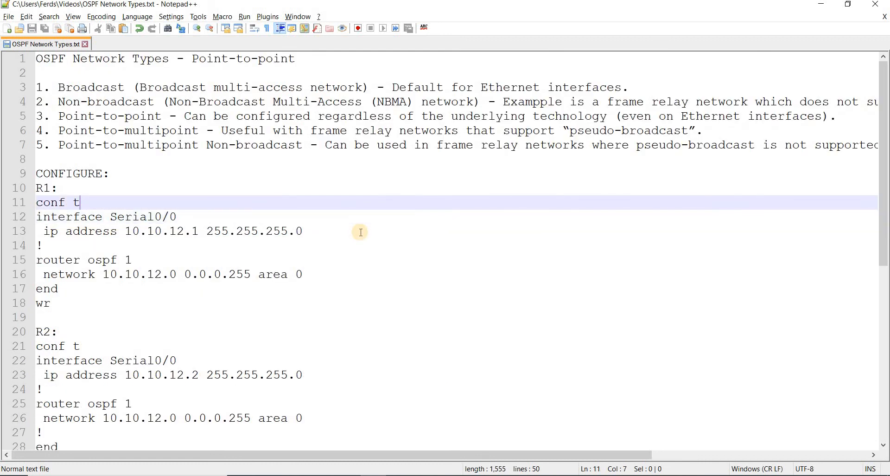
mouse_move(183, 126)
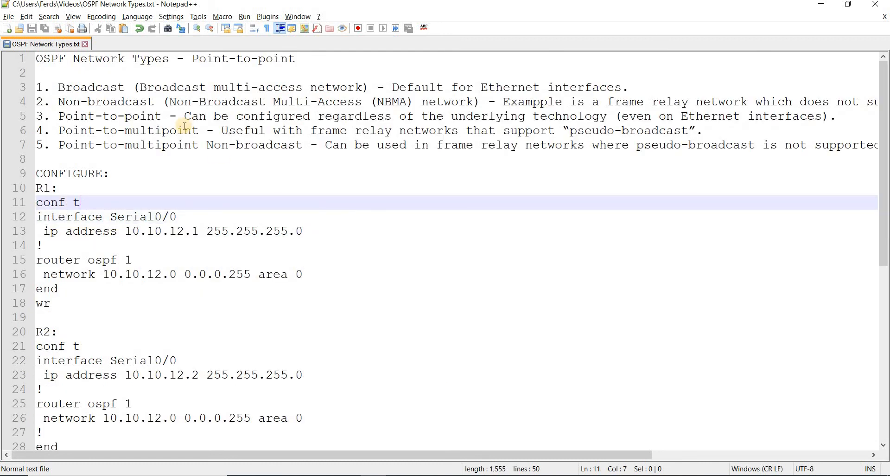
mouse_move(198, 166)
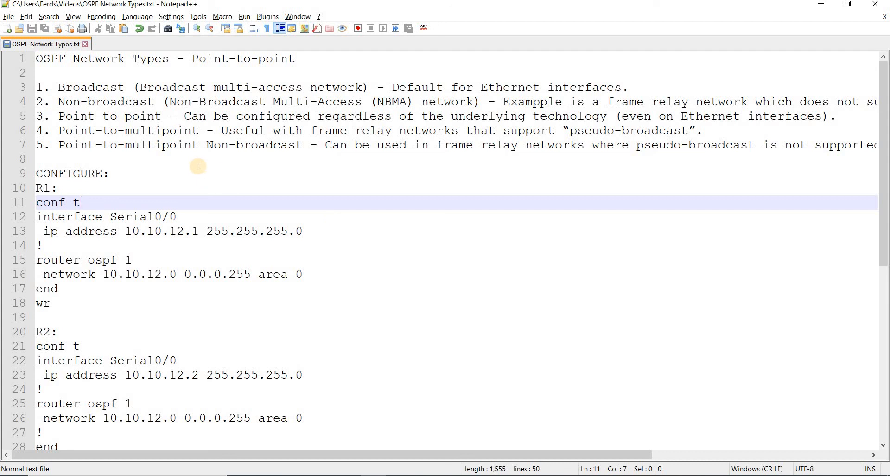
mouse_move(81, 87)
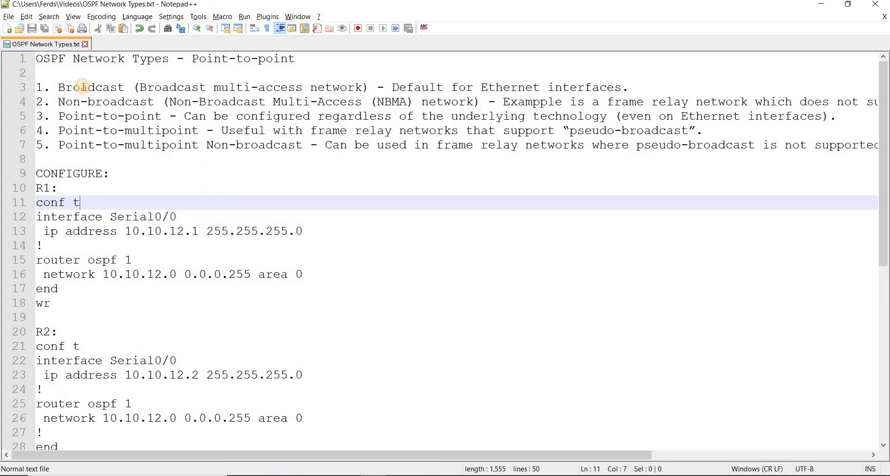
double_click(90, 87)
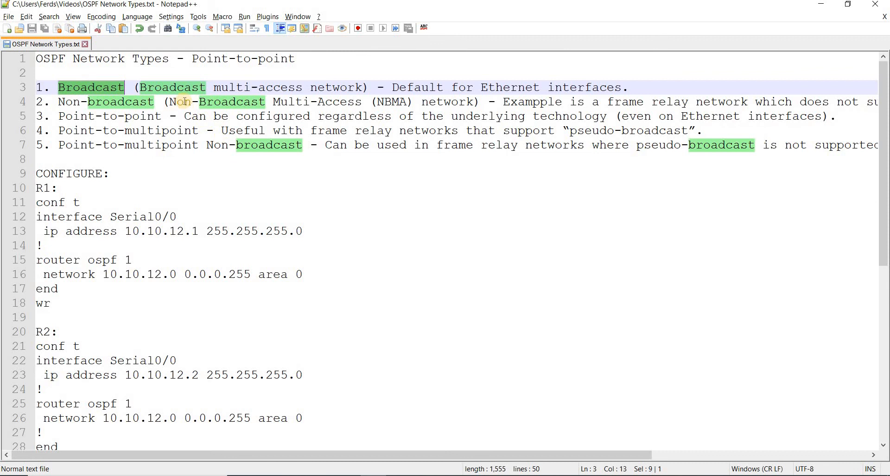
left_click(460, 87)
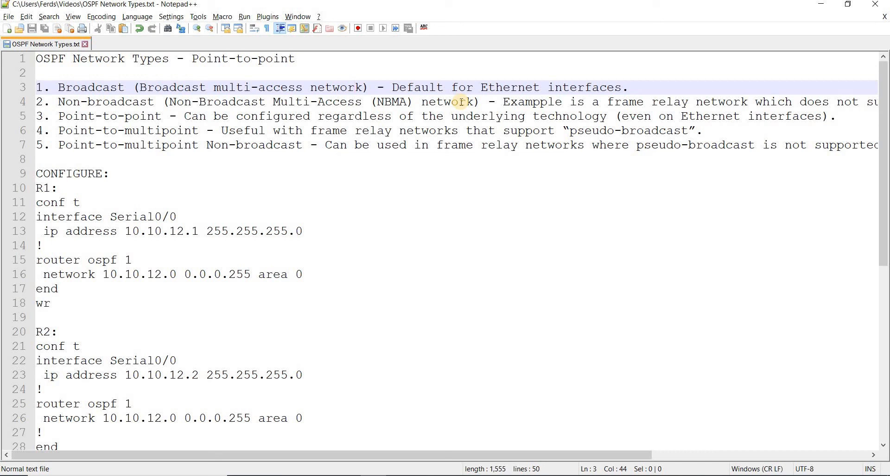
mouse_move(593, 388)
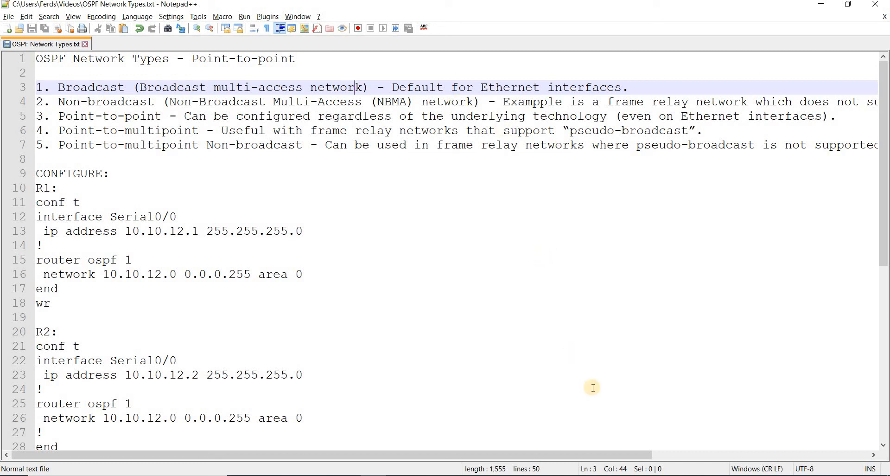